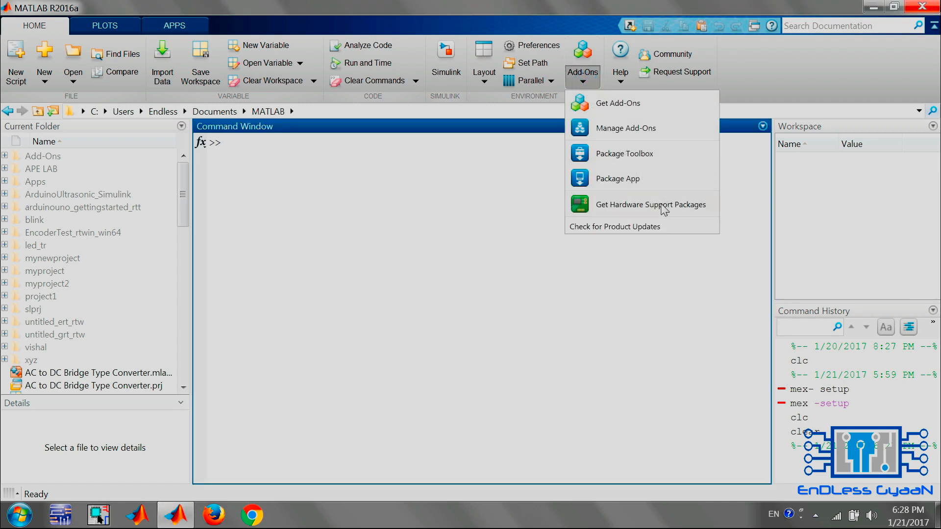
Start the Support Package Installer from Add-Ons, set to install from the Internet.
{"action": "left_click", "coordinate": [650, 204]}
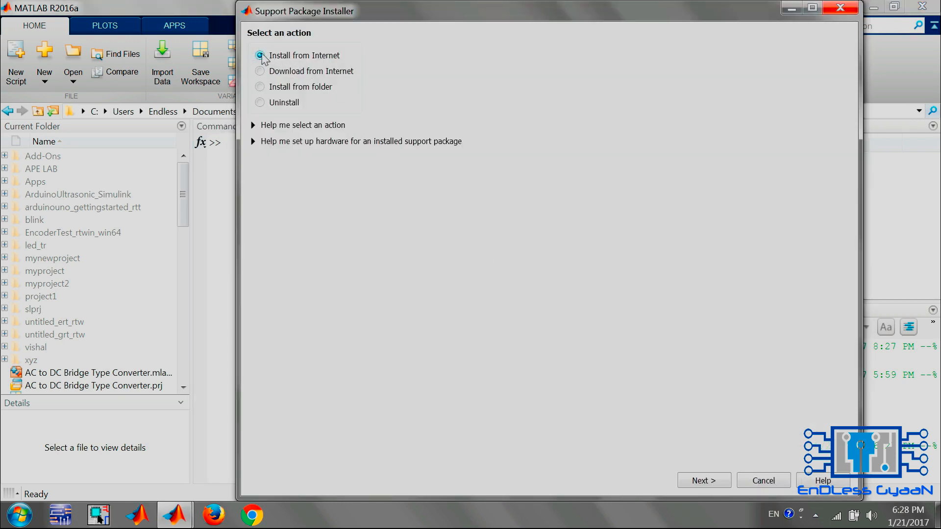
{"action": "left_click", "coordinate": [260, 55]}
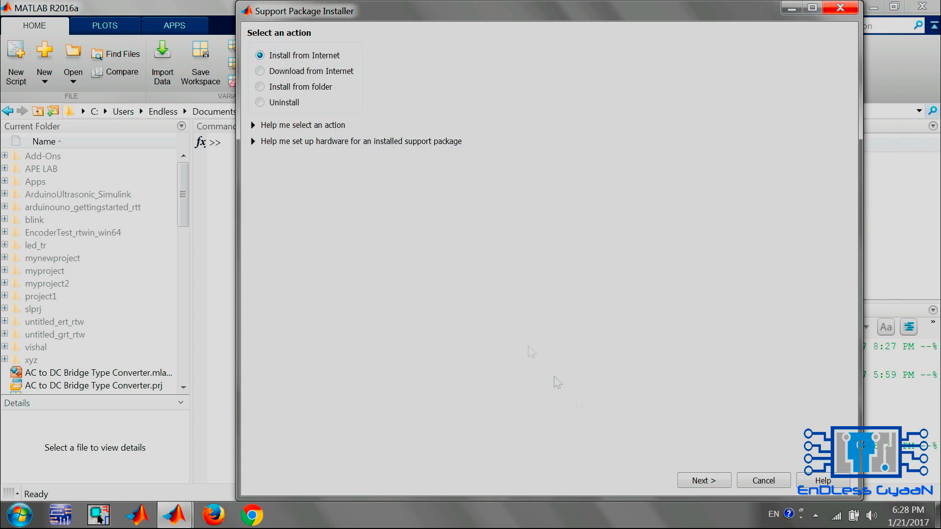
{"action": "left_click", "coordinate": [703, 480]}
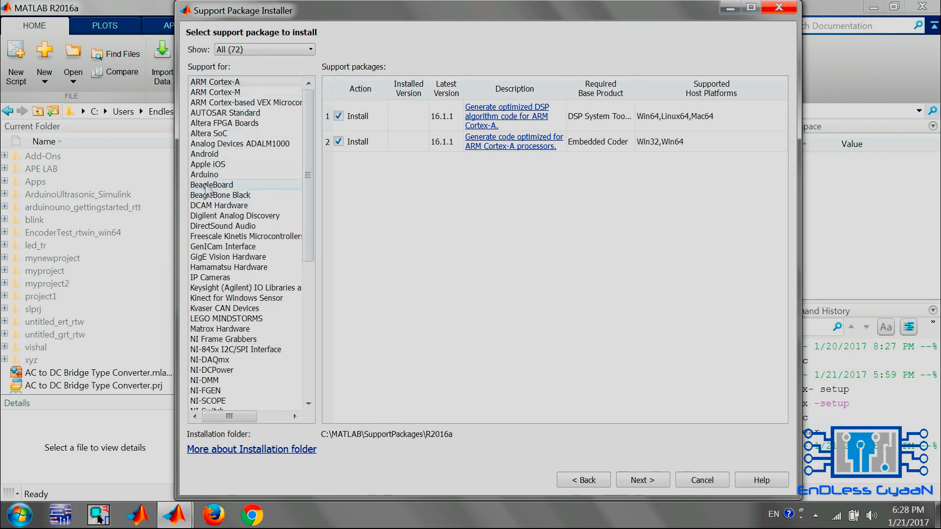
Select Arduino and include both the MATLAB and Simulink Arduino support packages.
{"action": "left_click", "coordinate": [204, 174]}
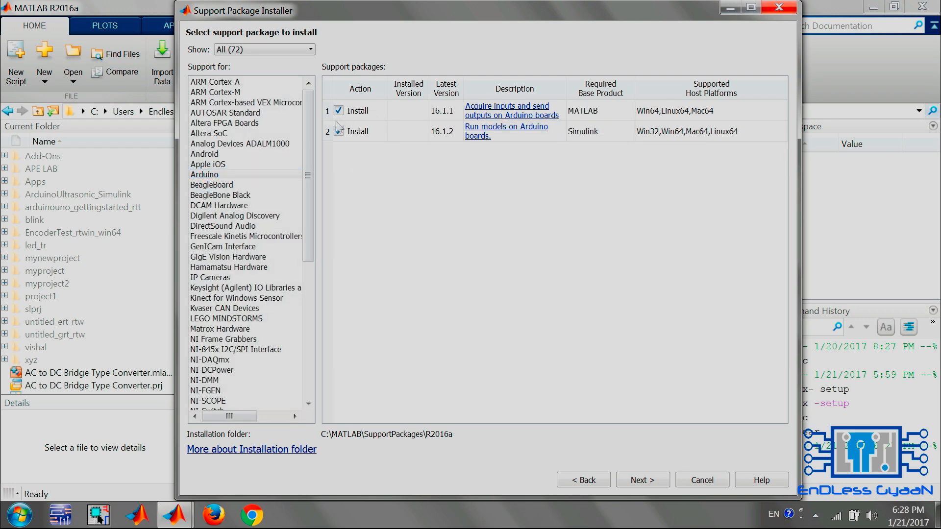
{"action": "left_click", "coordinate": [339, 131]}
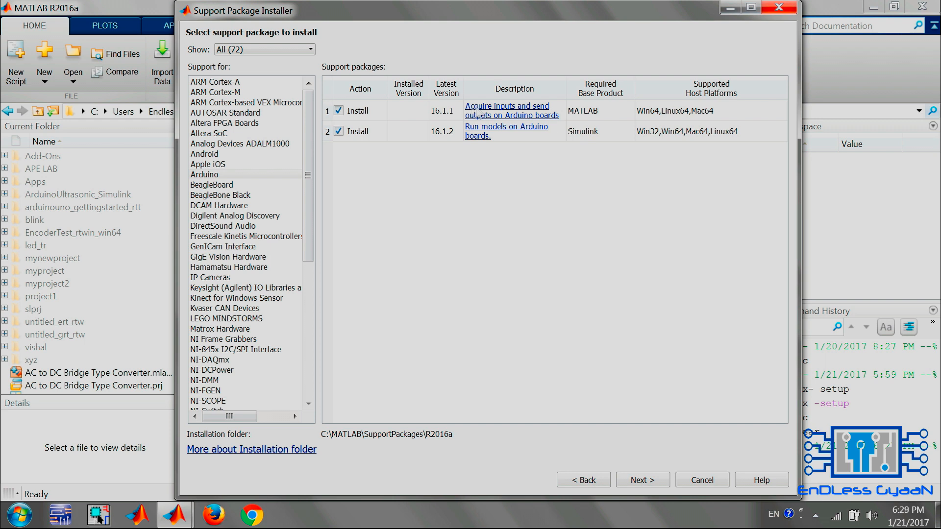
{"action": "mouse_move", "coordinate": [546, 120]}
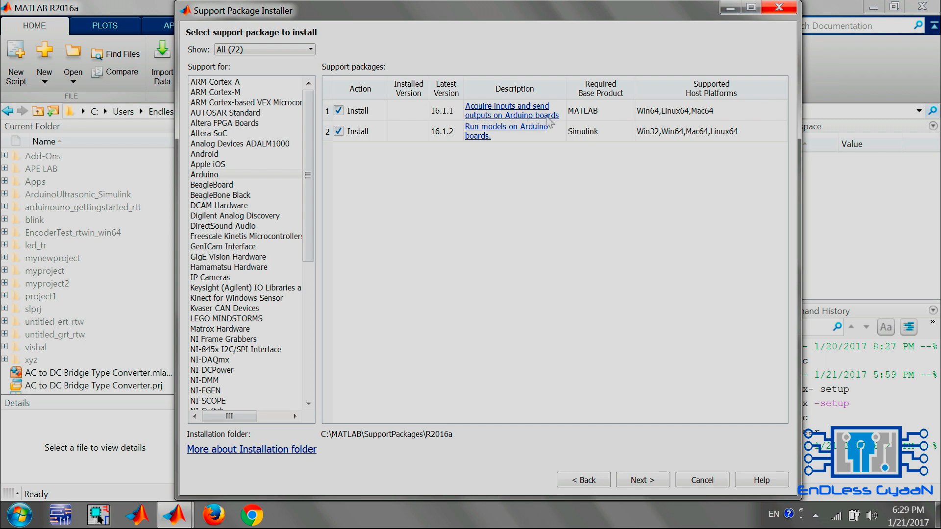
{"action": "mouse_move", "coordinate": [499, 144]}
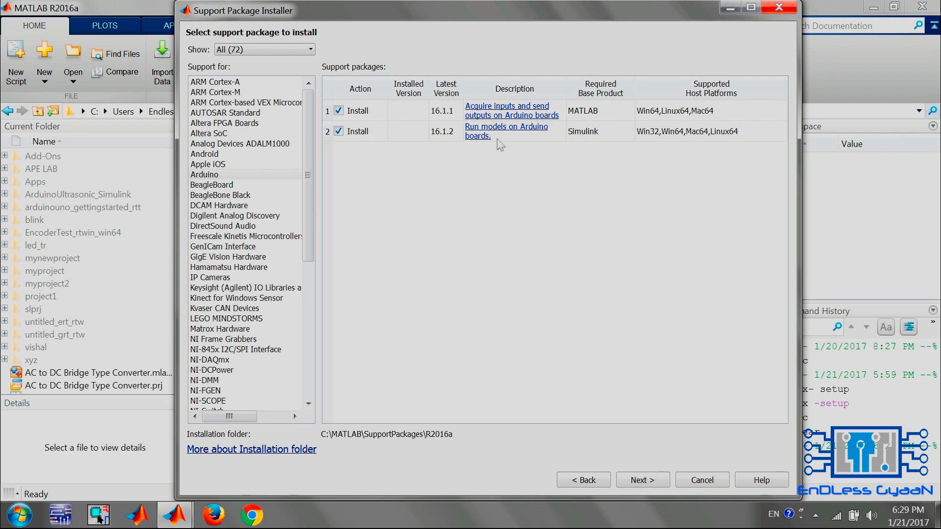
{"action": "mouse_move", "coordinate": [642, 480]}
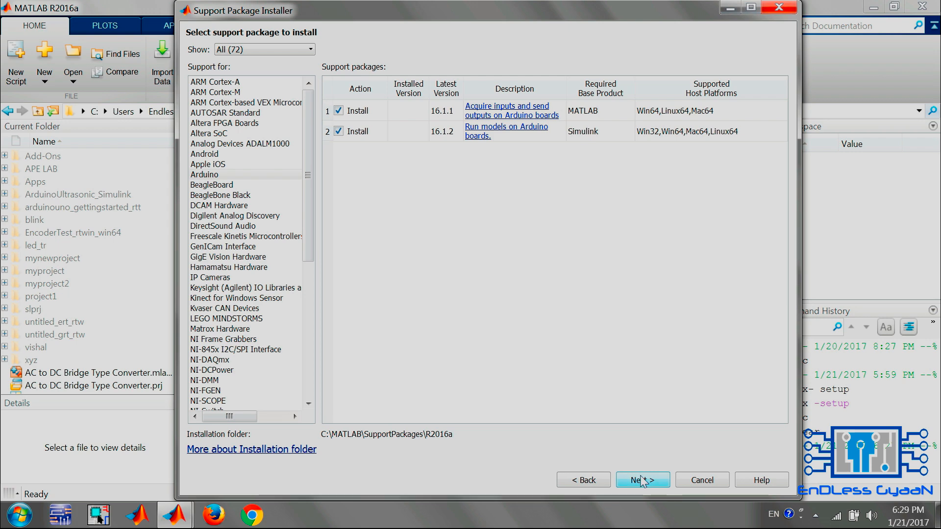
{"action": "left_click", "coordinate": [643, 479]}
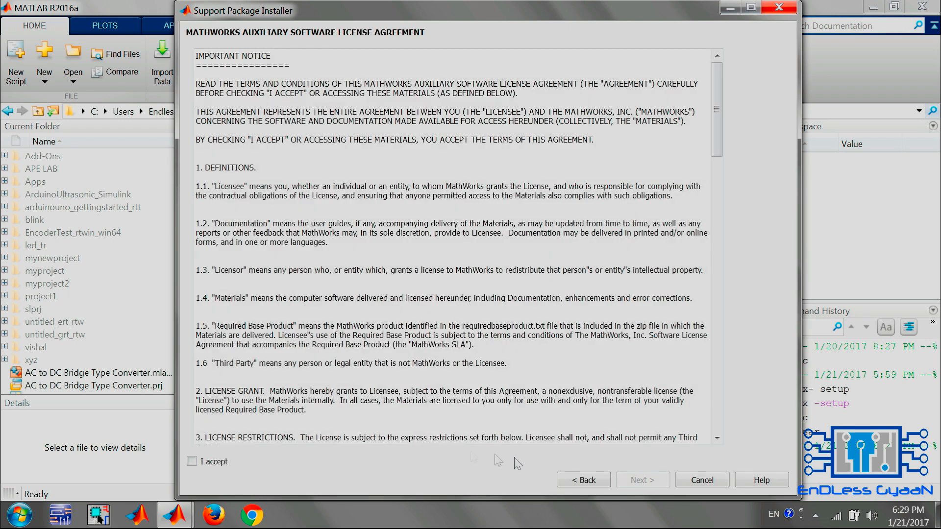
Accept the licence terms and reach the installation confirmation for C:\MATLAB\SupportPackages\R2016a.
{"action": "left_click", "coordinate": [191, 462]}
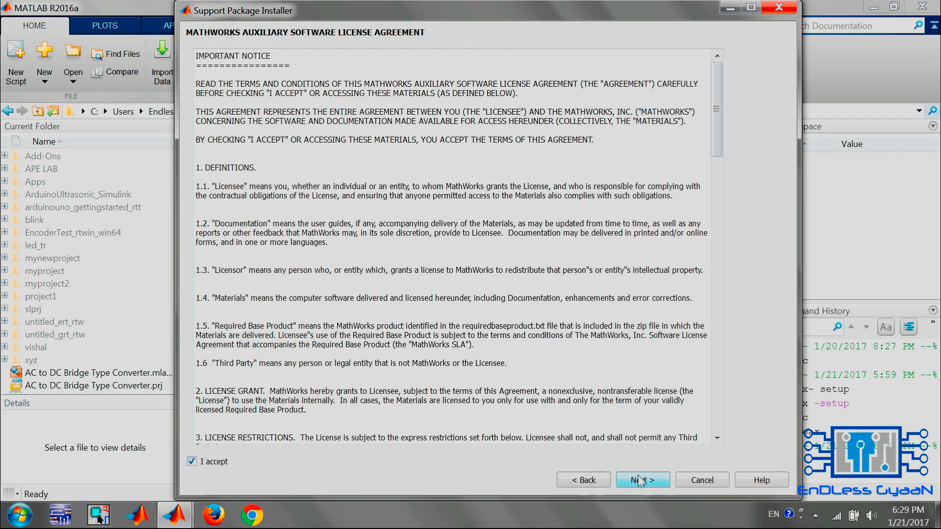
{"action": "left_click", "coordinate": [641, 481]}
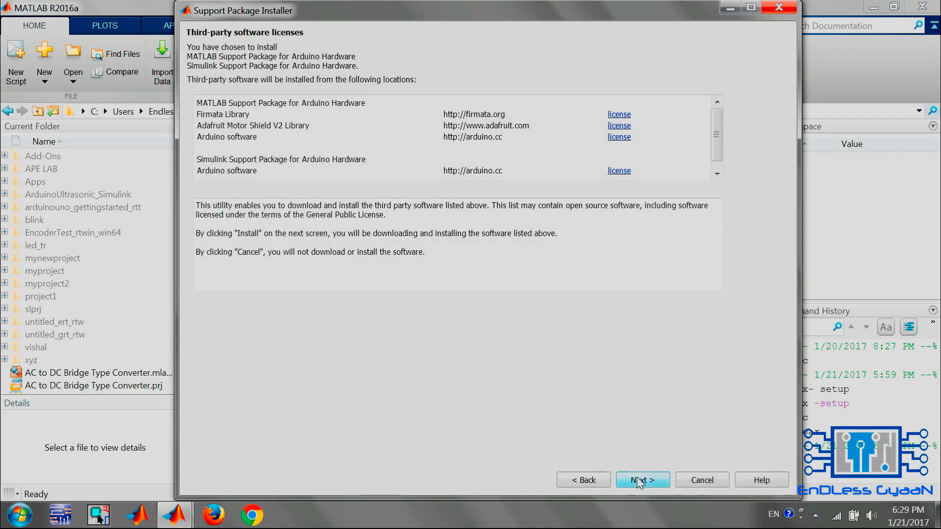
{"action": "left_click", "coordinate": [642, 480]}
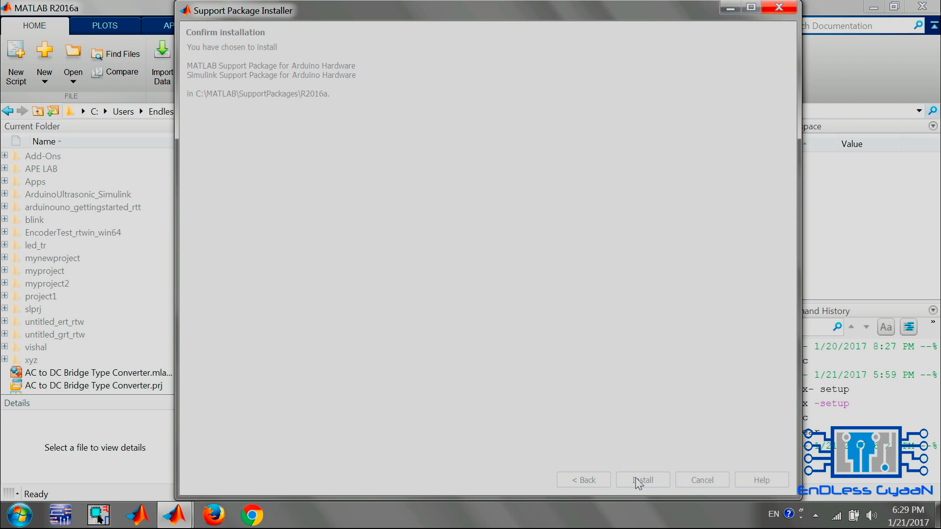
Install both Arduino support packages and wait until install/update completes.
{"action": "left_click", "coordinate": [641, 481]}
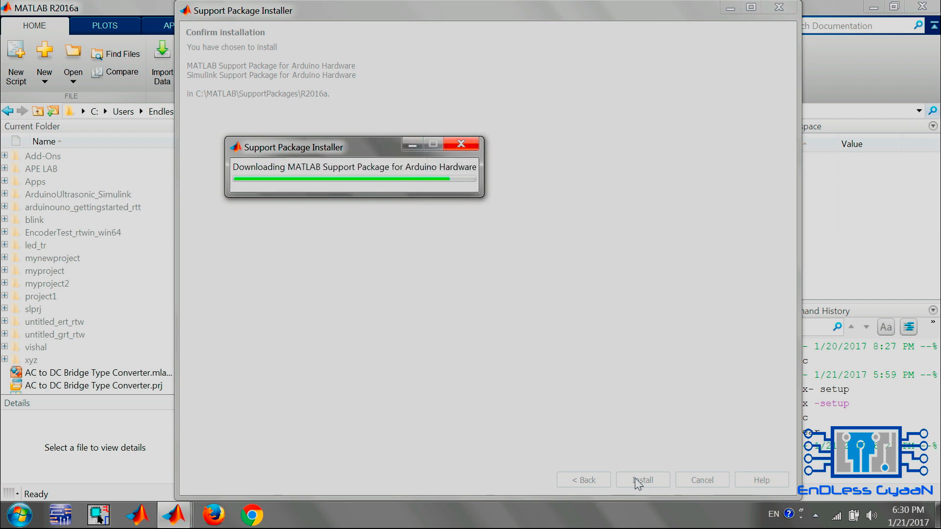
{"action": "mouse_move", "coordinate": [347, 146]}
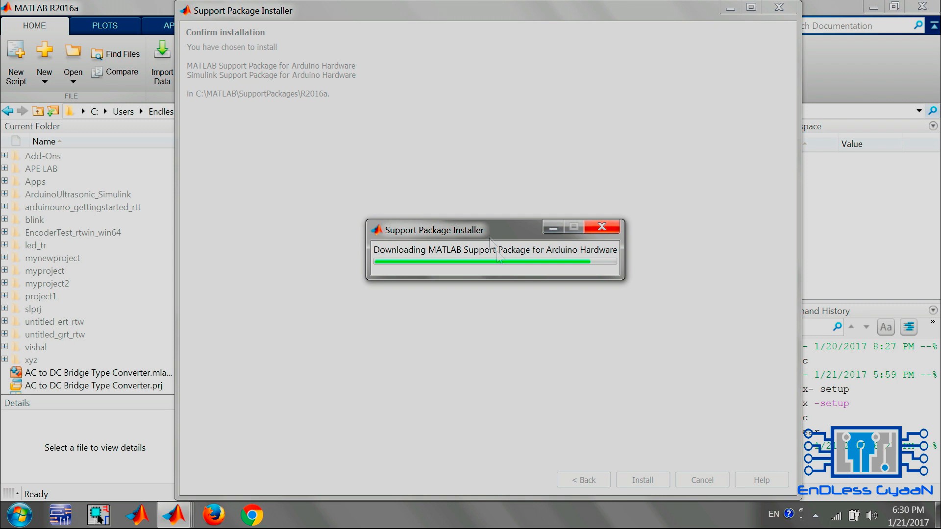
{"action": "mouse_move", "coordinate": [681, 350]}
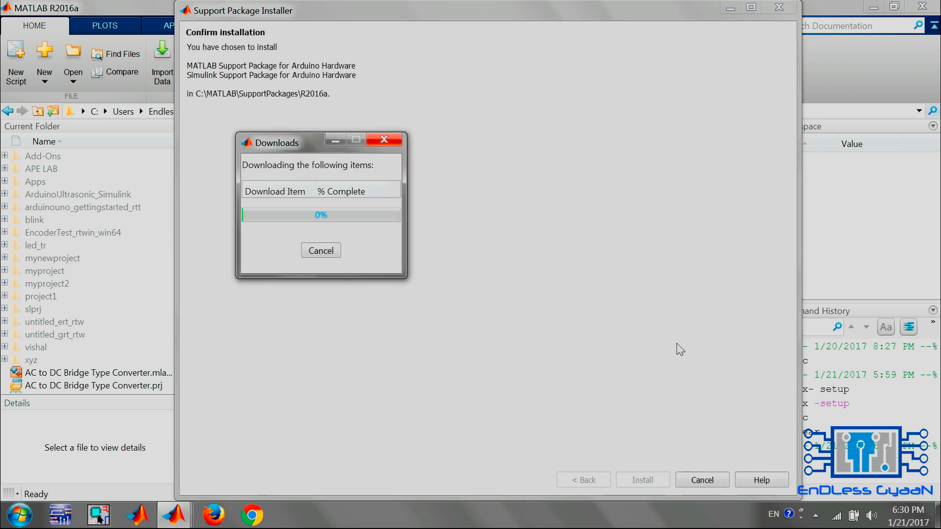
{"action": "mouse_move", "coordinate": [402, 285]}
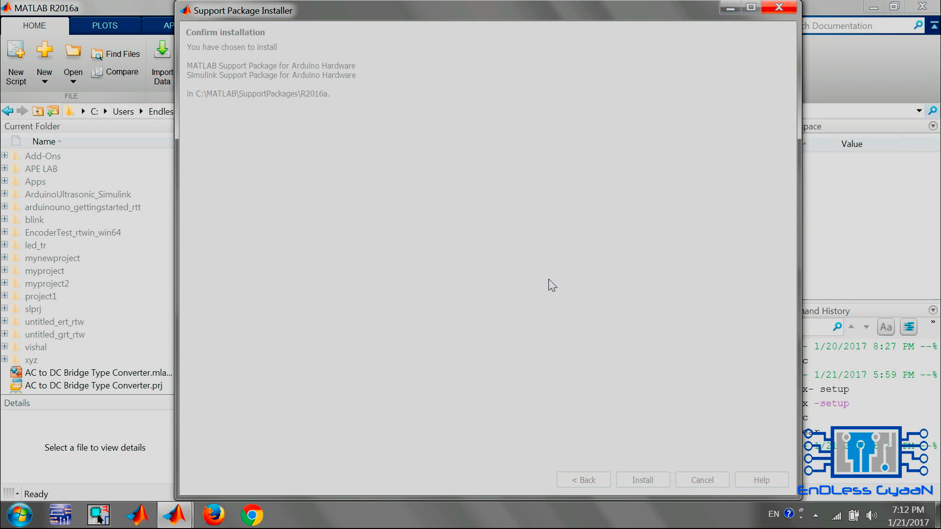
{"action": "left_click", "coordinate": [641, 479]}
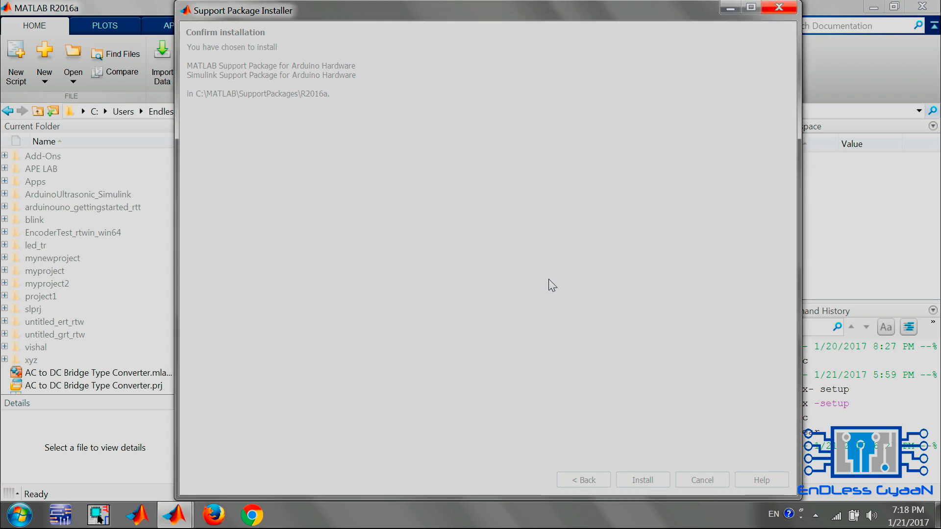
{"action": "left_click", "coordinate": [641, 479]}
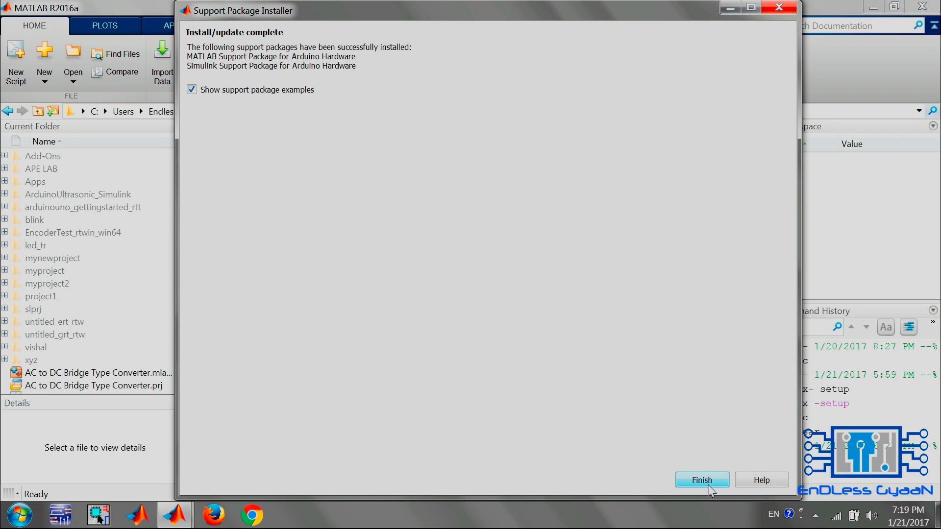
Finish the installer and skim the Simulink and MATLAB Arduino example pages in Help.
{"action": "left_click", "coordinate": [701, 479]}
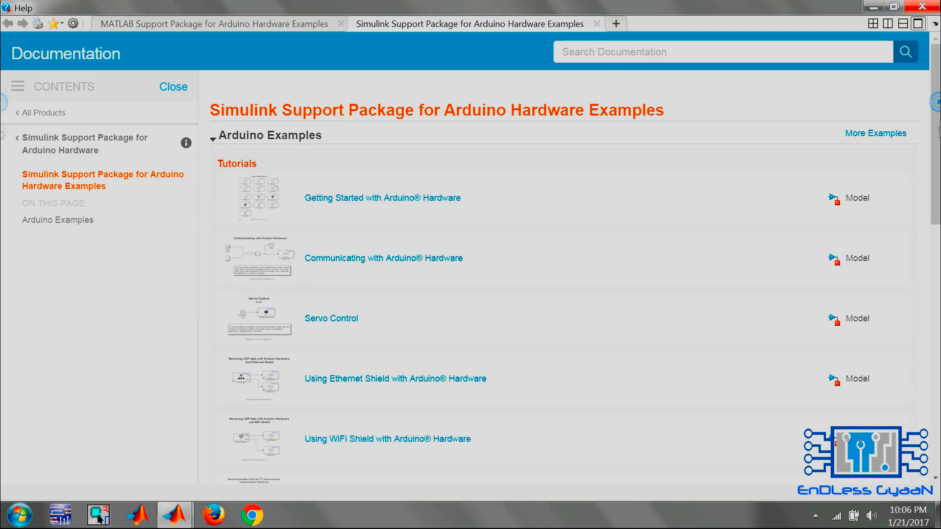
{"action": "scroll", "scroll_direction": "down", "scroll_amount": 3}
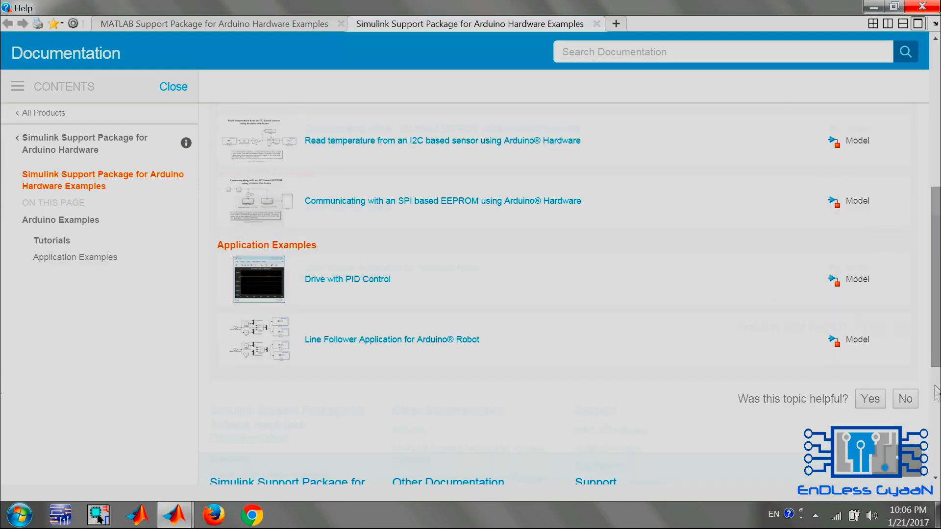
{"action": "scroll", "scroll_direction": "down", "scroll_amount": 3}
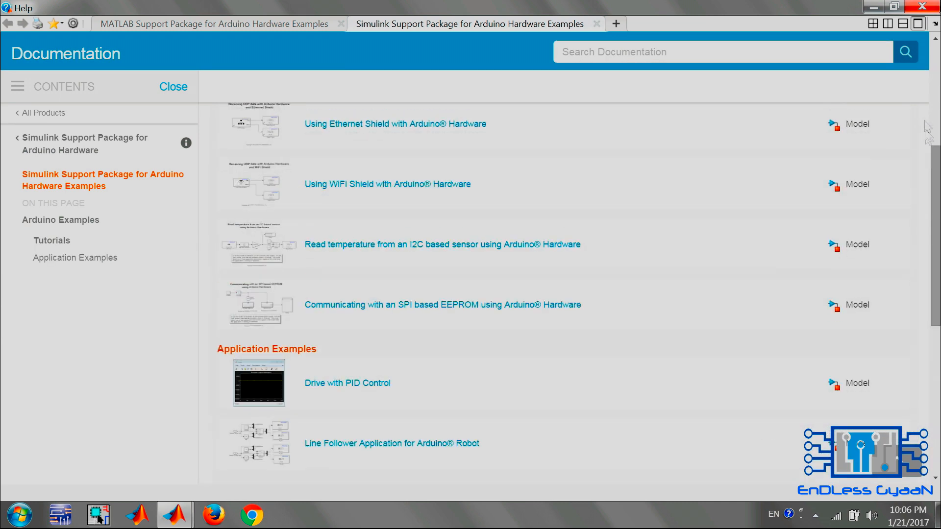
{"action": "scroll", "scroll_direction": "up", "scroll_amount": 3}
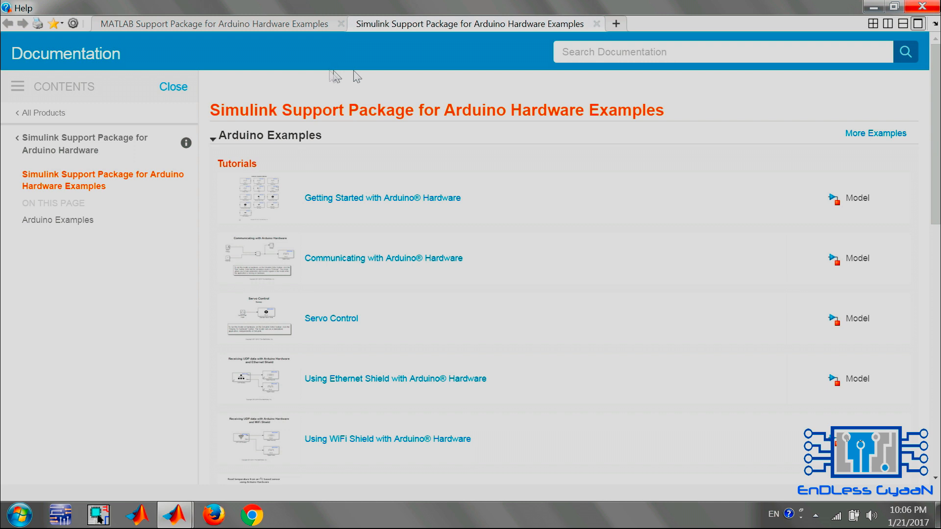
{"action": "left_click", "coordinate": [215, 23]}
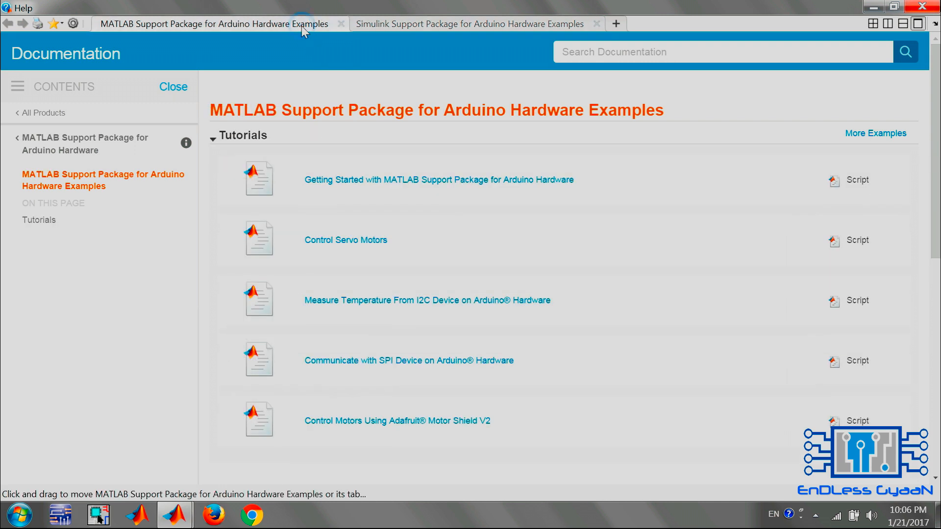
{"action": "mouse_move", "coordinate": [526, 191]}
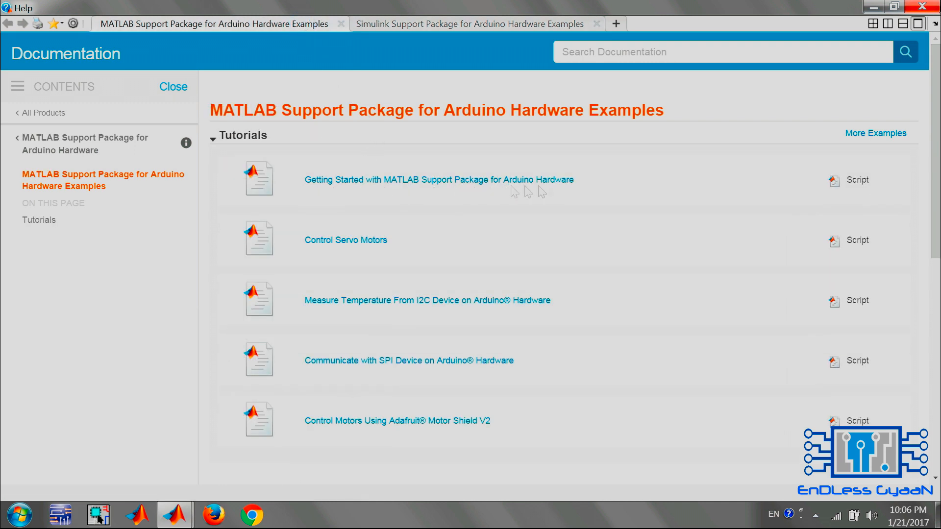
{"action": "mouse_move", "coordinate": [355, 370]}
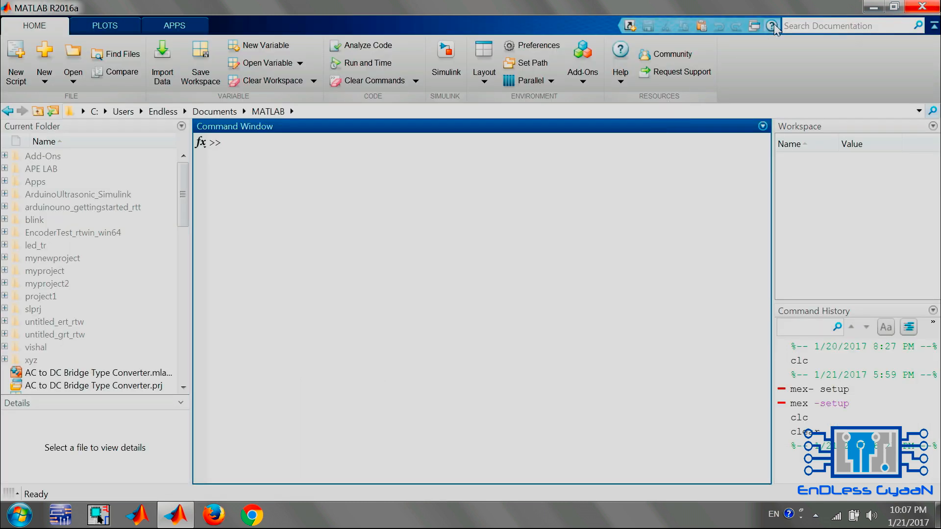
Navigate the documentation to the Simulink Support Package for Arduino Hardware examples.
{"action": "left_click", "coordinate": [775, 25]}
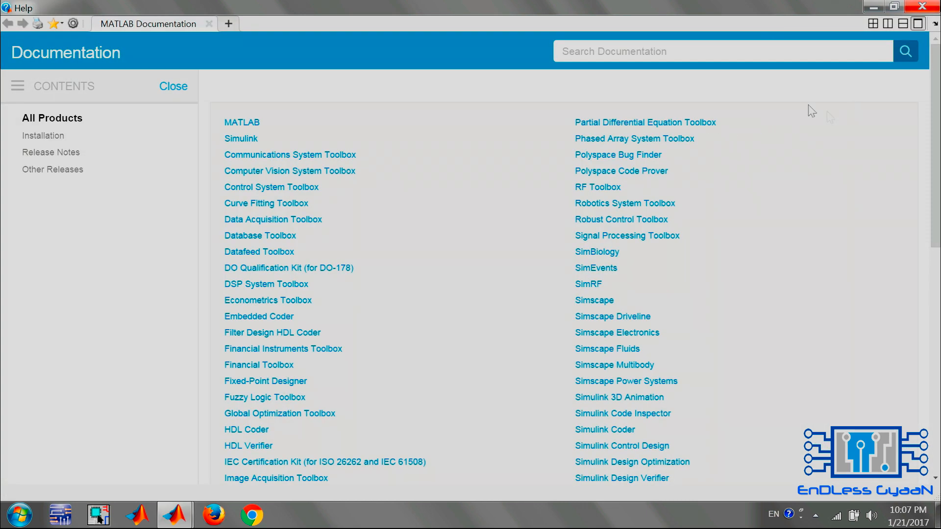
{"action": "scroll", "scroll_direction": "down", "scroll_amount": 3}
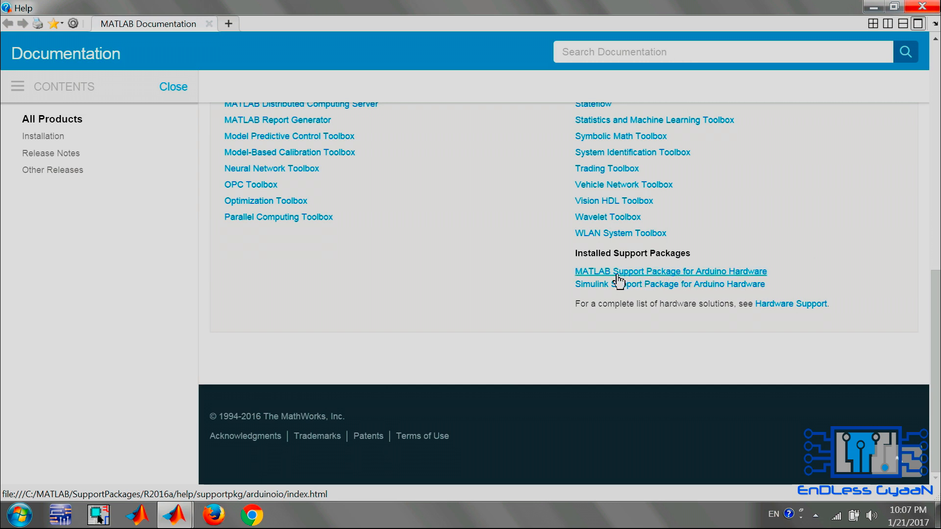
{"action": "mouse_move", "coordinate": [620, 290]}
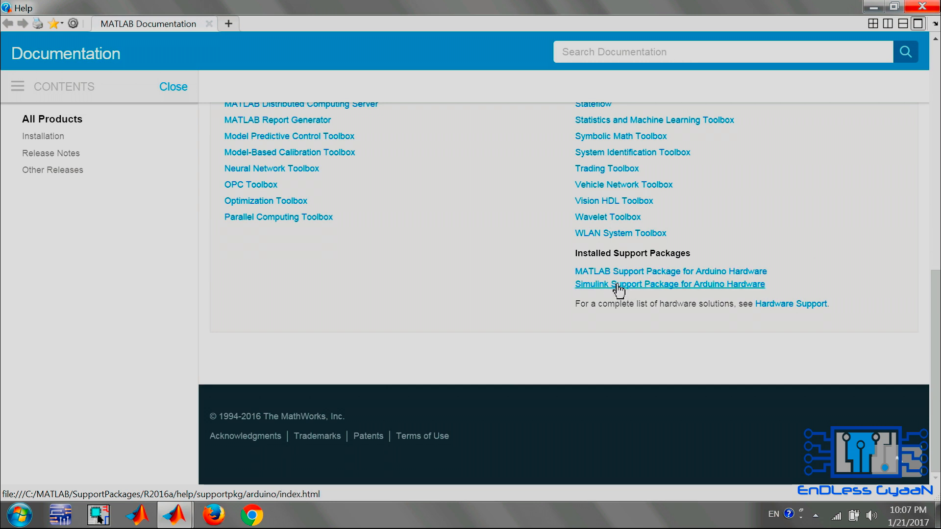
{"action": "left_click", "coordinate": [670, 284]}
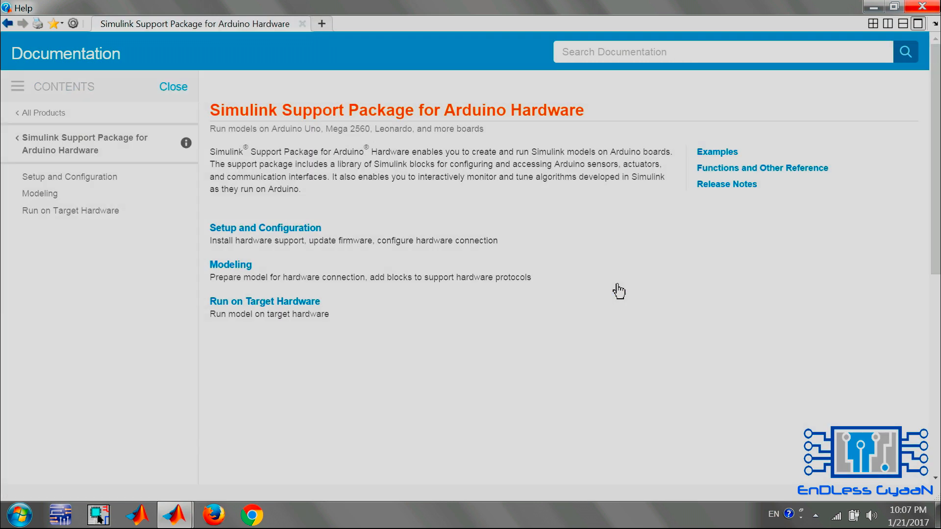
{"action": "mouse_move", "coordinate": [138, 220]}
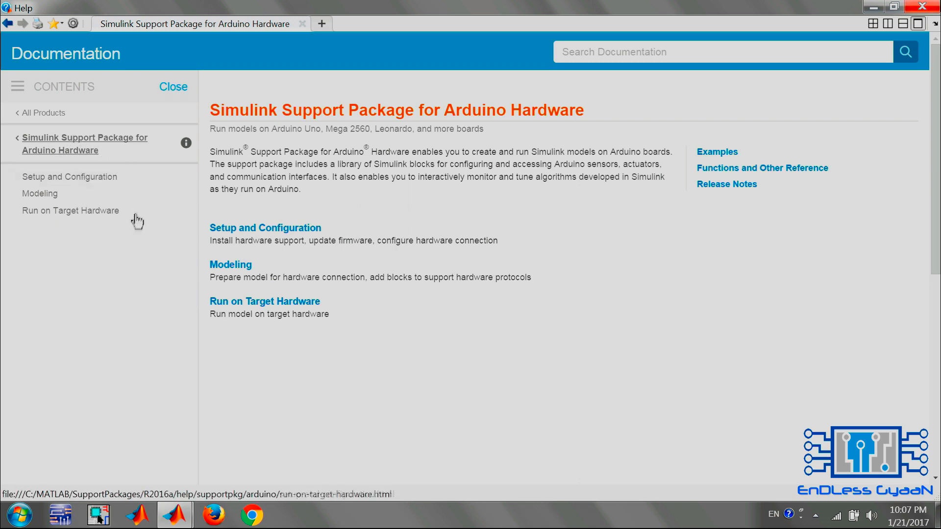
{"action": "mouse_move", "coordinate": [230, 264]}
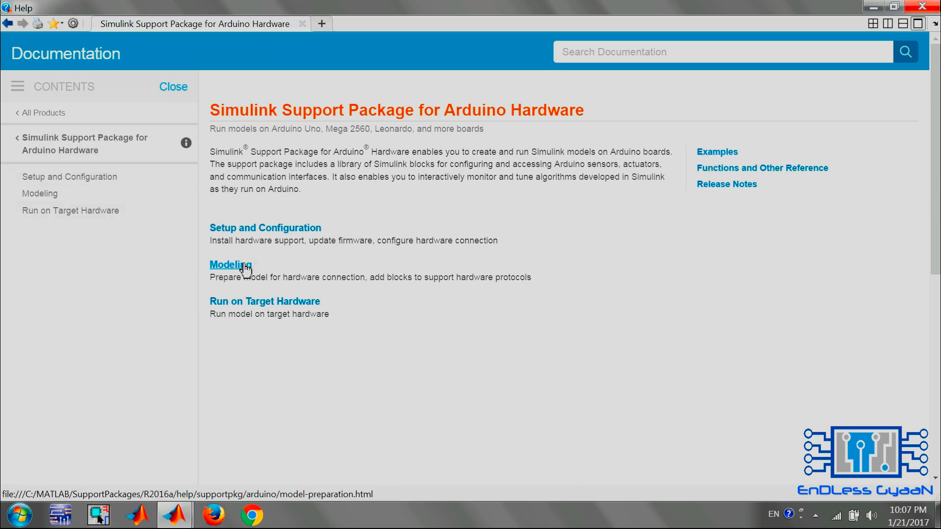
{"action": "mouse_move", "coordinate": [240, 307]}
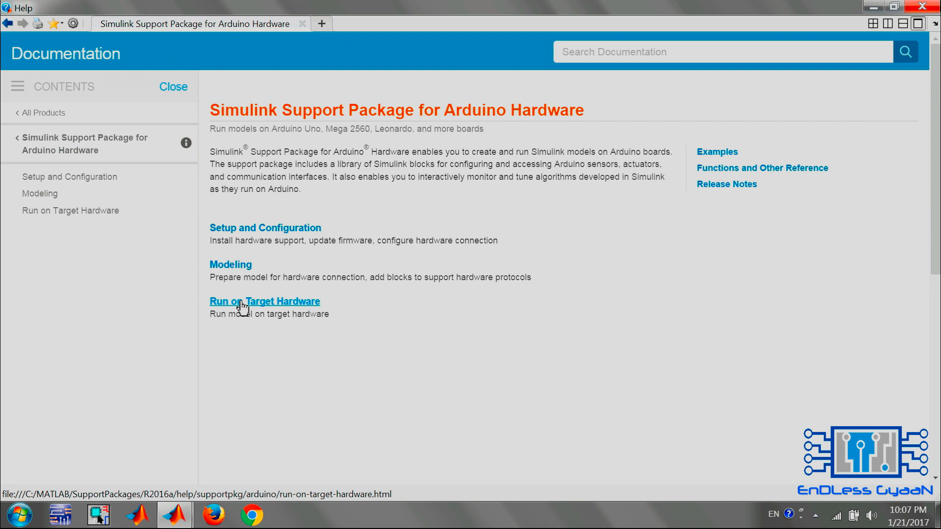
{"action": "left_click", "coordinate": [715, 151]}
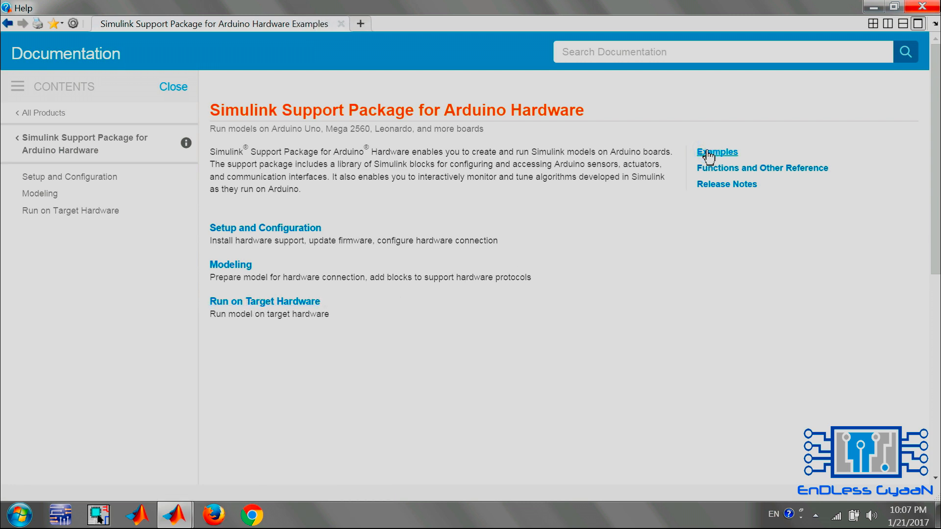
{"action": "left_click", "coordinate": [715, 152]}
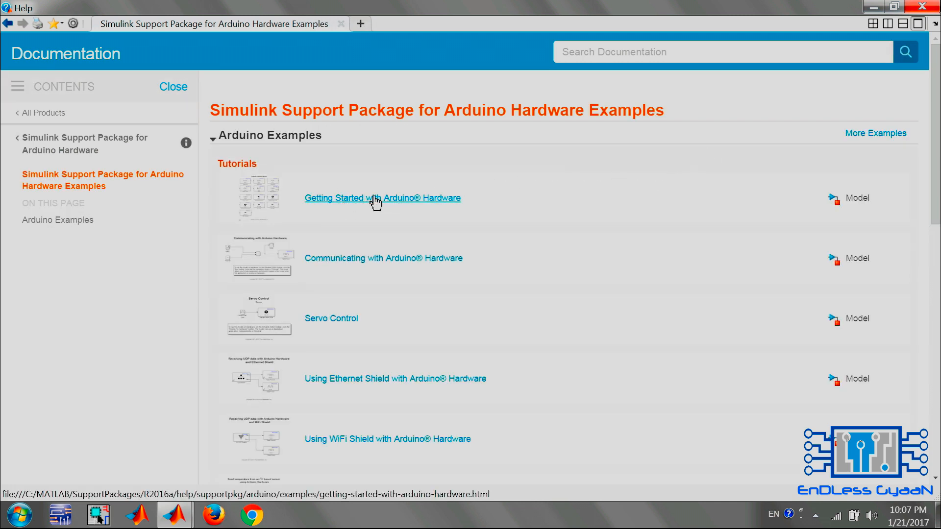
{"action": "mouse_move", "coordinate": [330, 317]}
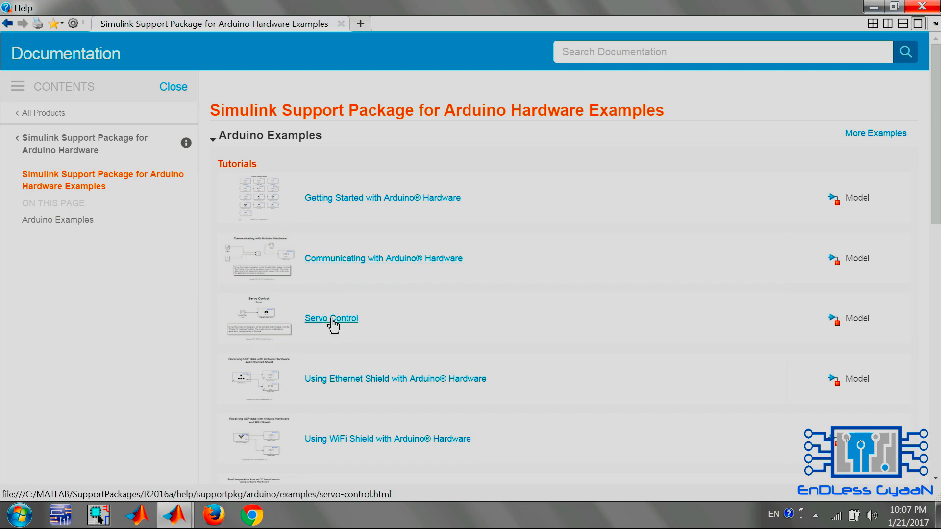
Read through the Servo Control example page down to its summary.
{"action": "left_click", "coordinate": [330, 318]}
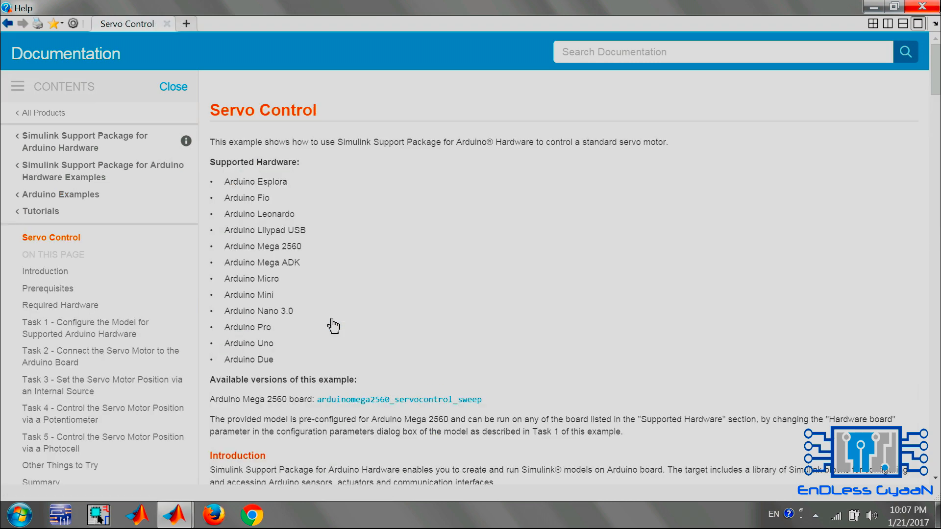
{"action": "scroll", "scroll_direction": "down", "scroll_amount": 3}
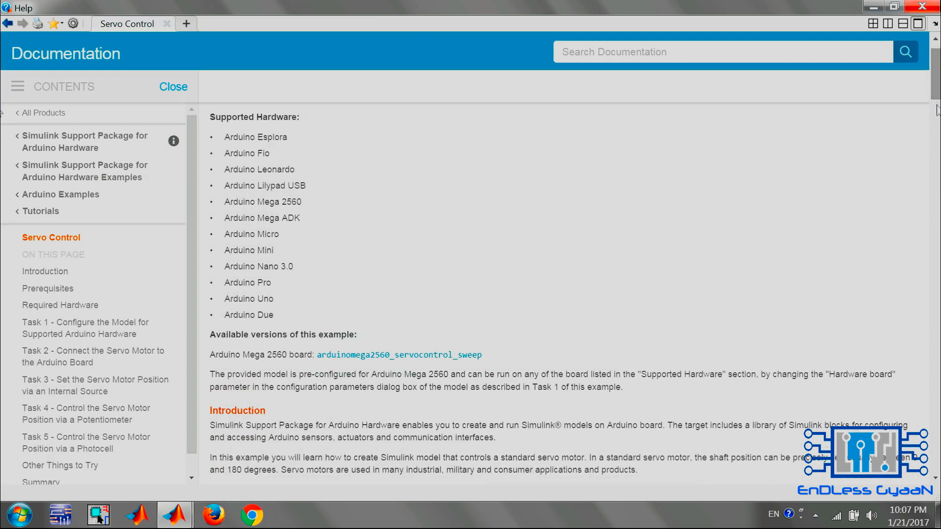
{"action": "scroll", "scroll_direction": "down", "scroll_amount": 3}
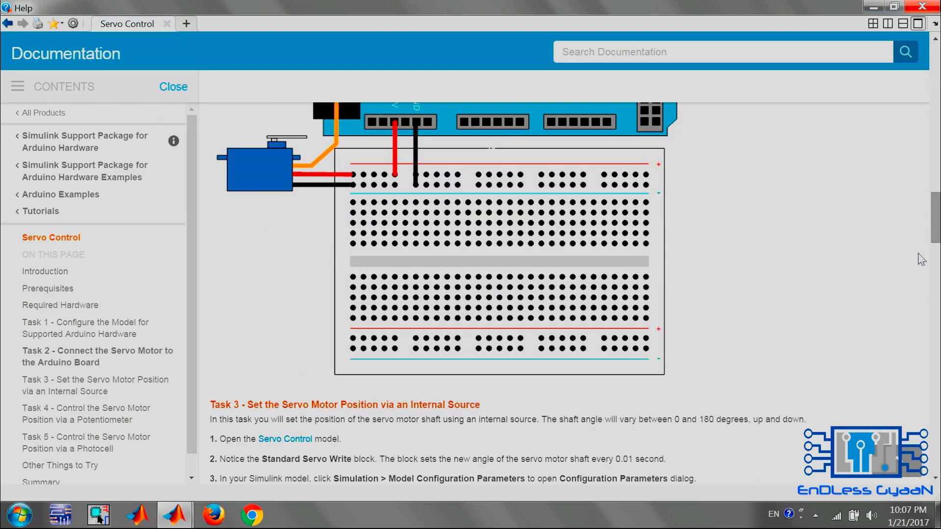
{"action": "scroll", "scroll_direction": "down", "scroll_amount": 3}
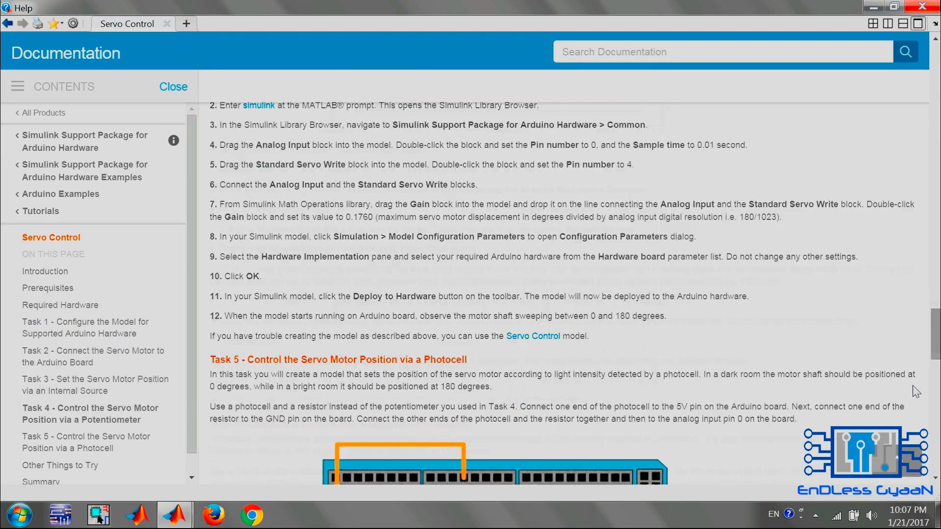
{"action": "scroll", "scroll_direction": "down", "scroll_amount": 3}
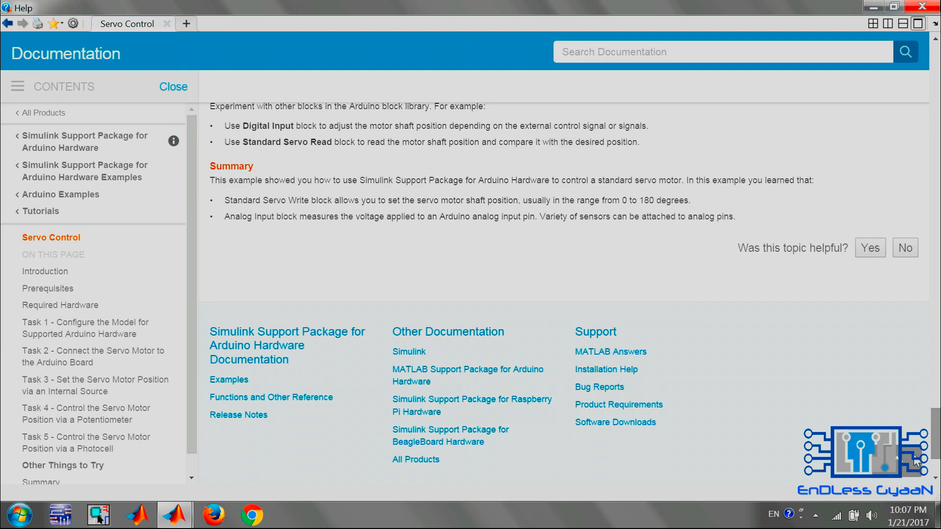
{"action": "scroll", "scroll_direction": "down", "scroll_amount": 3}
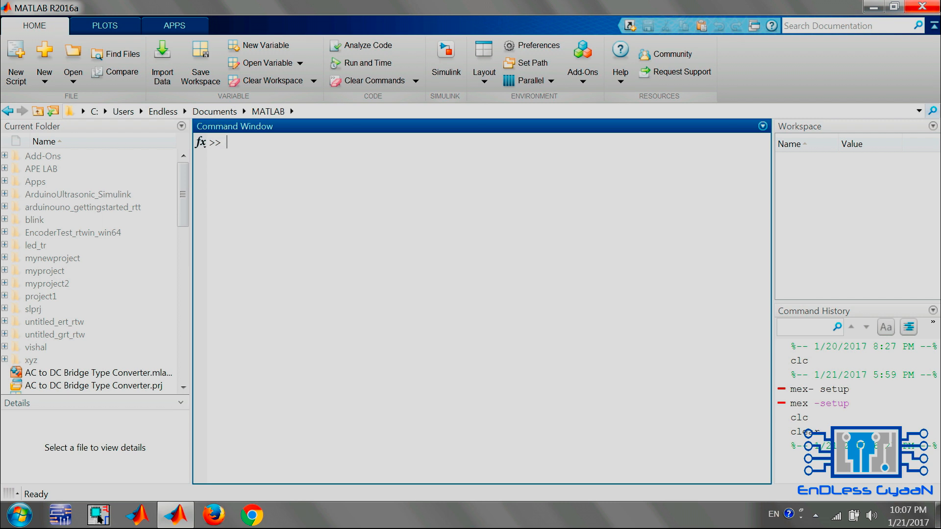
Run mex -setup, see no supported compiler found with MinGW-w64 suggested, and switch to the browser.
{"action": "type", "text": "mex"}
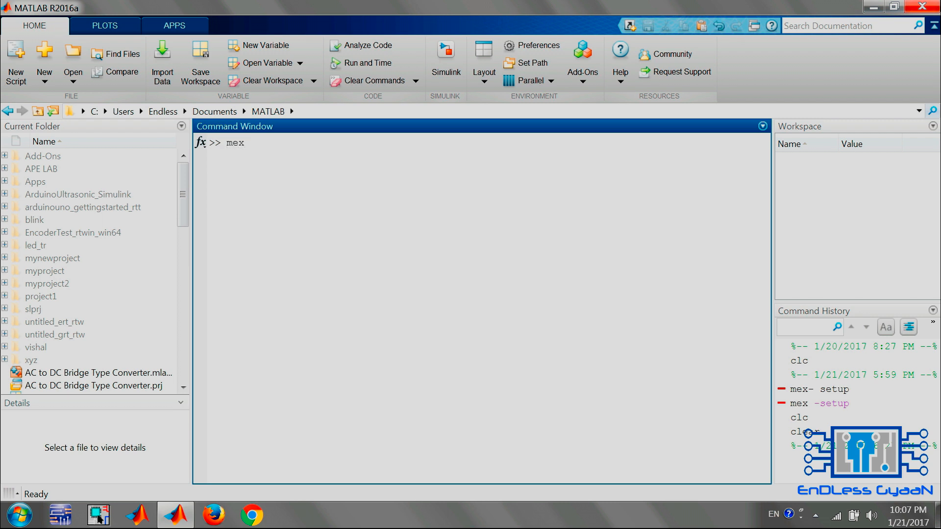
{"action": "type", "text": "-"}
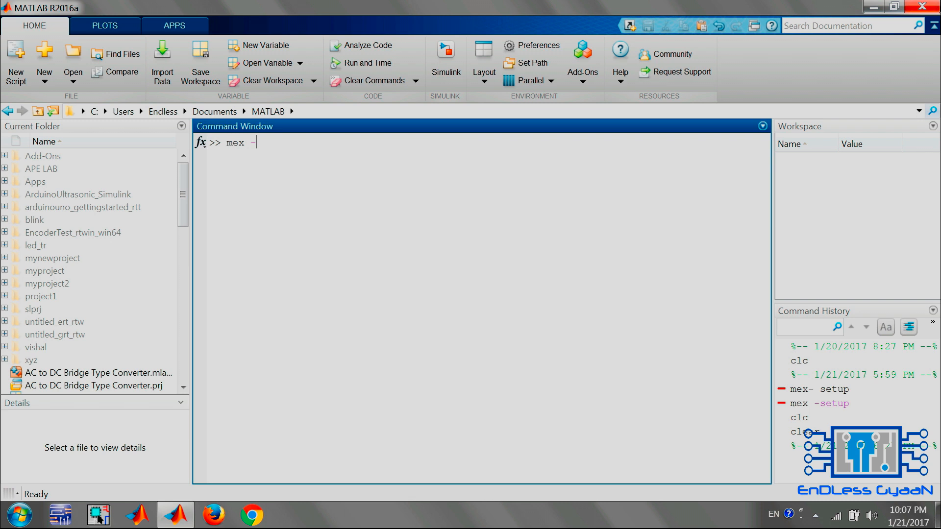
{"action": "type", "text": "setu"}
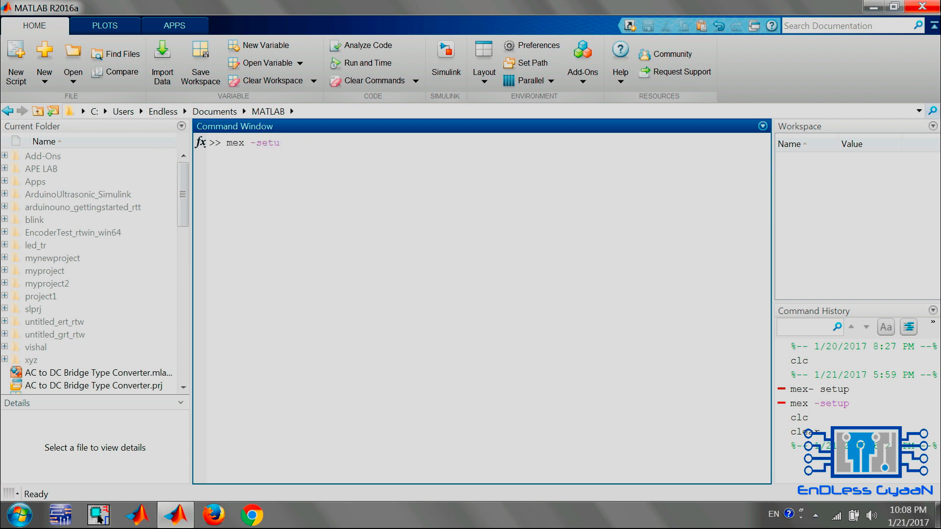
{"action": "type", "text": "p"}
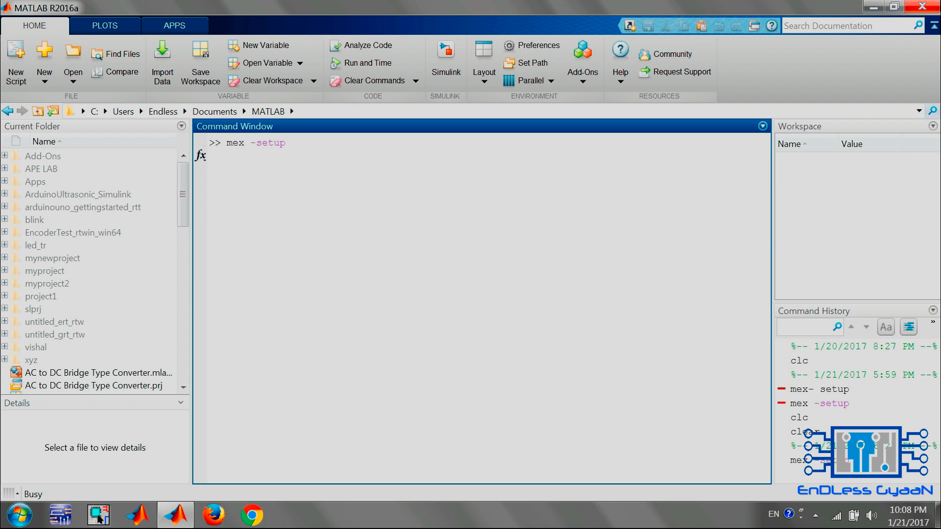
{"action": "key", "text": "Return"}
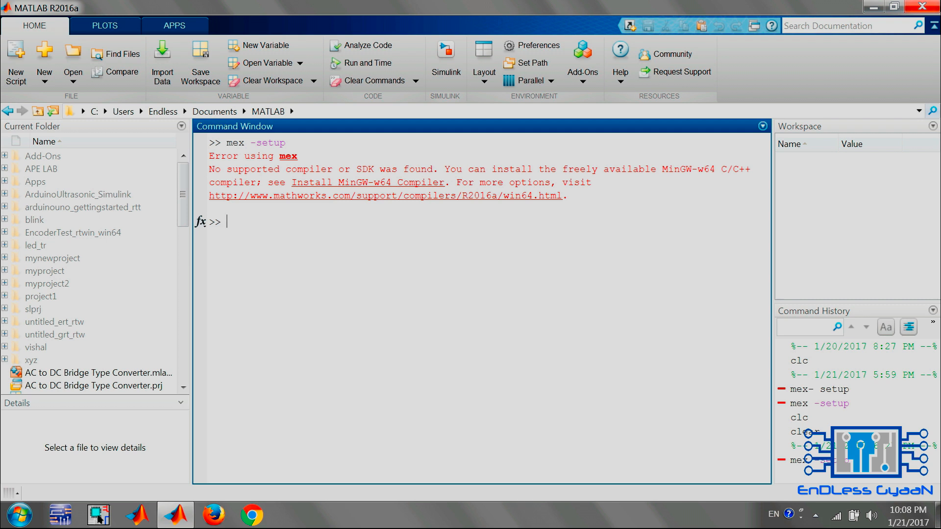
{"action": "mouse_move", "coordinate": [367, 182]}
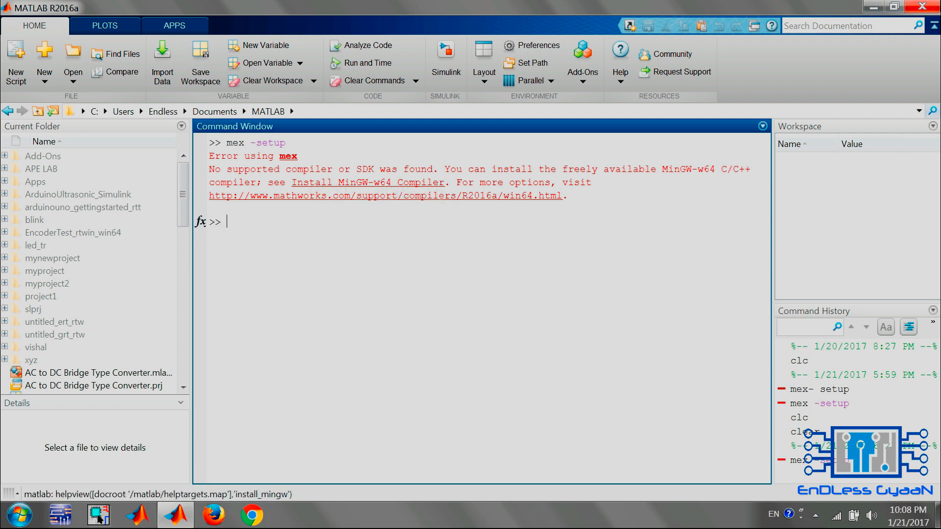
{"action": "mouse_move", "coordinate": [462, 196]}
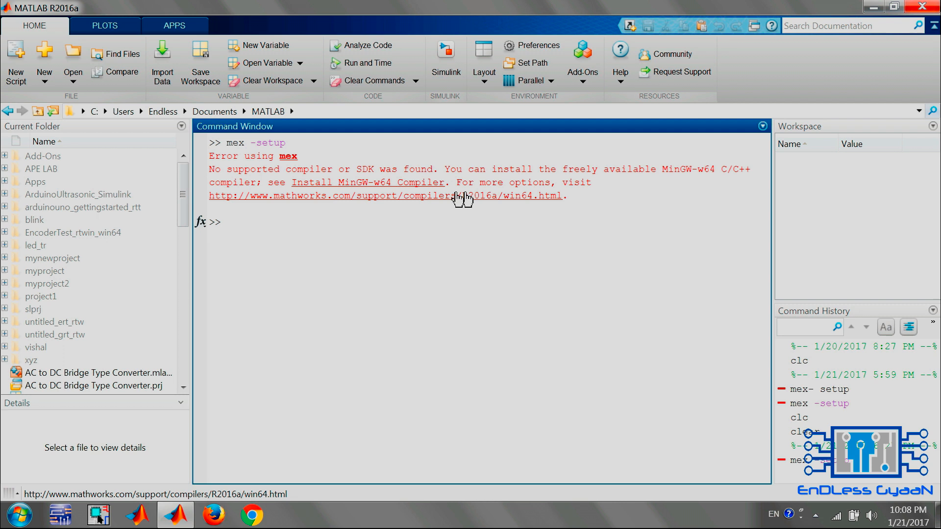
{"action": "mouse_move", "coordinate": [379, 199]}
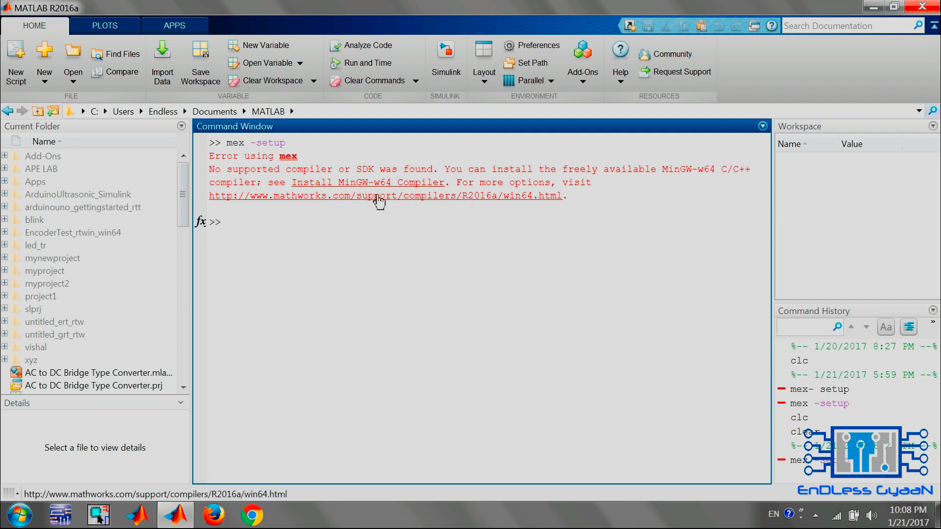
{"action": "mouse_move", "coordinate": [300, 203]}
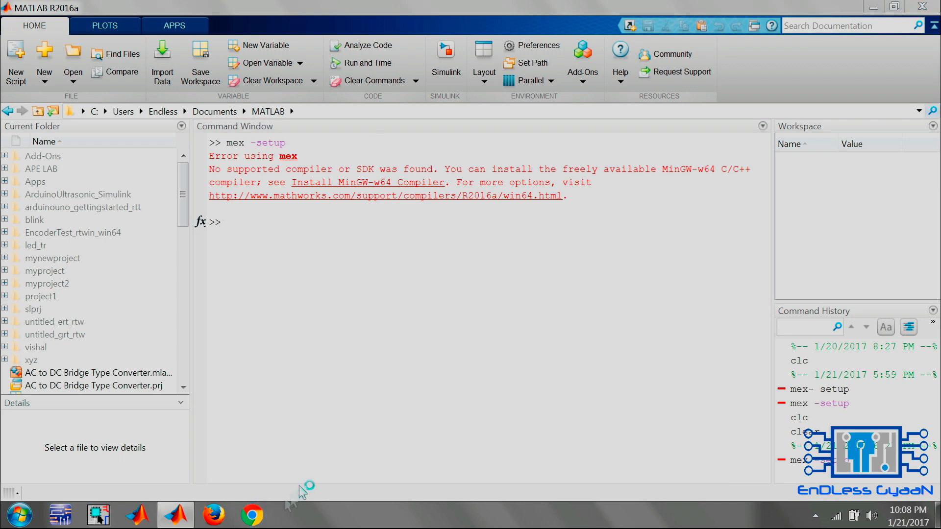
{"action": "left_click", "coordinate": [252, 515]}
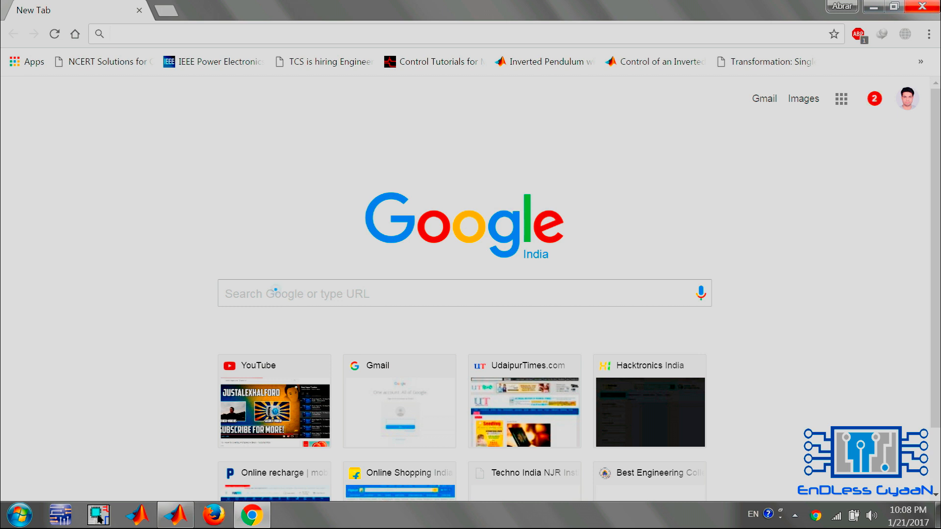
Search for the MinGW-w64 compiler for MATLAB and download mingw.mlpkginstall from File Exchange.
{"action": "left_click", "coordinate": [421, 293]}
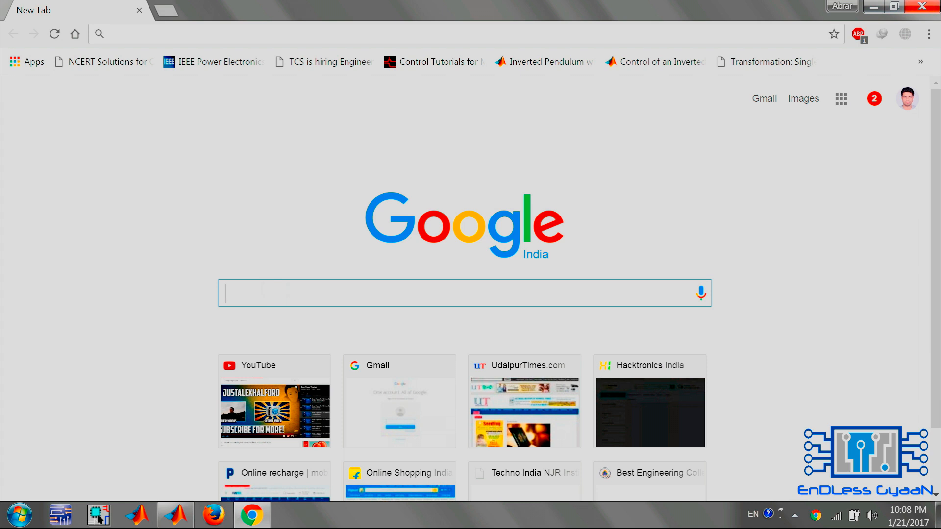
{"action": "type", "text": "wix"}
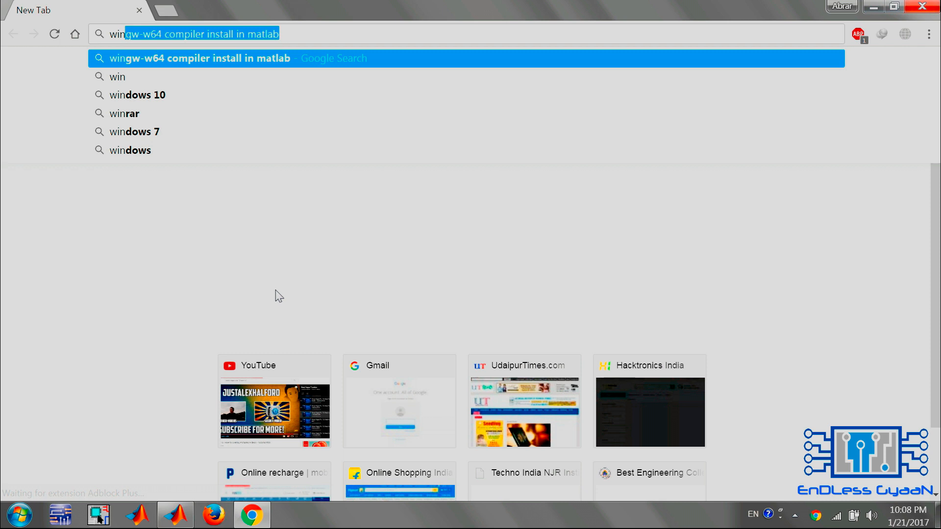
{"action": "mouse_move", "coordinate": [294, 201]}
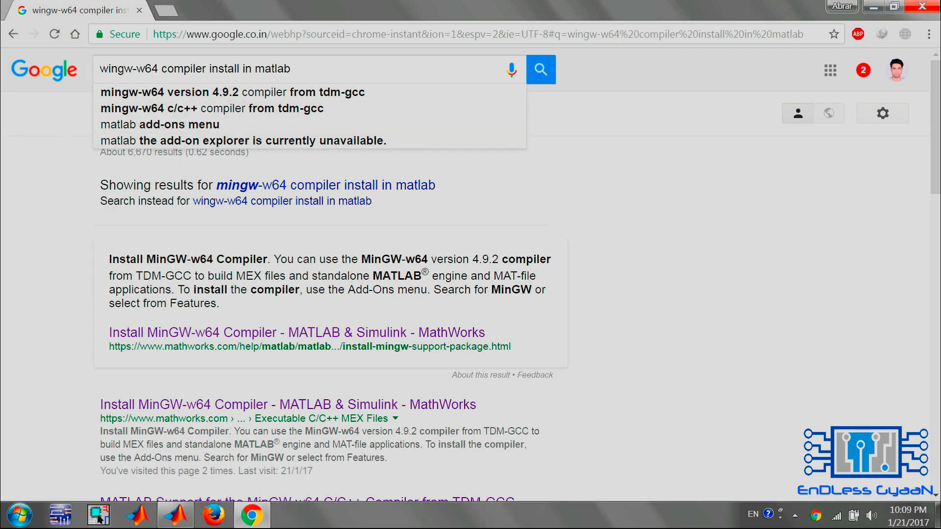
{"action": "scroll", "scroll_direction": "down", "scroll_amount": 3}
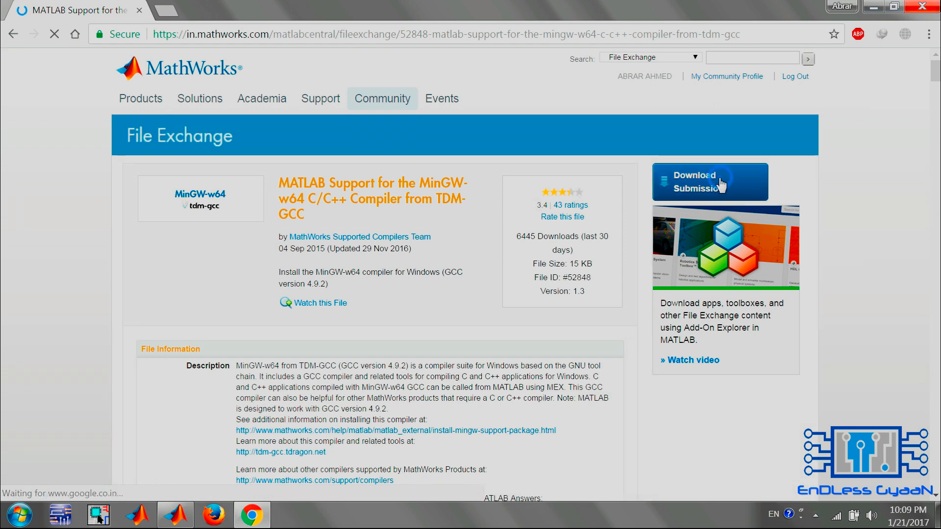
{"action": "left_click", "coordinate": [709, 182]}
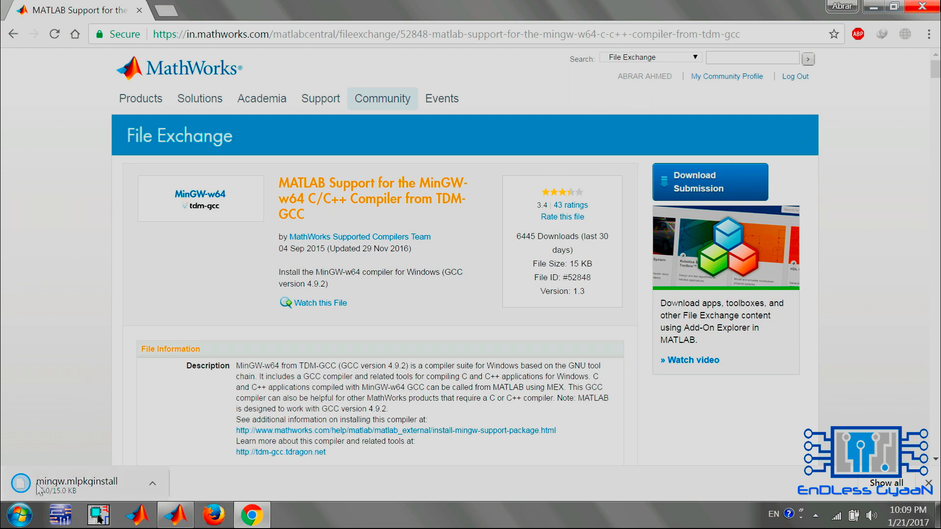
{"action": "mouse_move", "coordinate": [107, 488]}
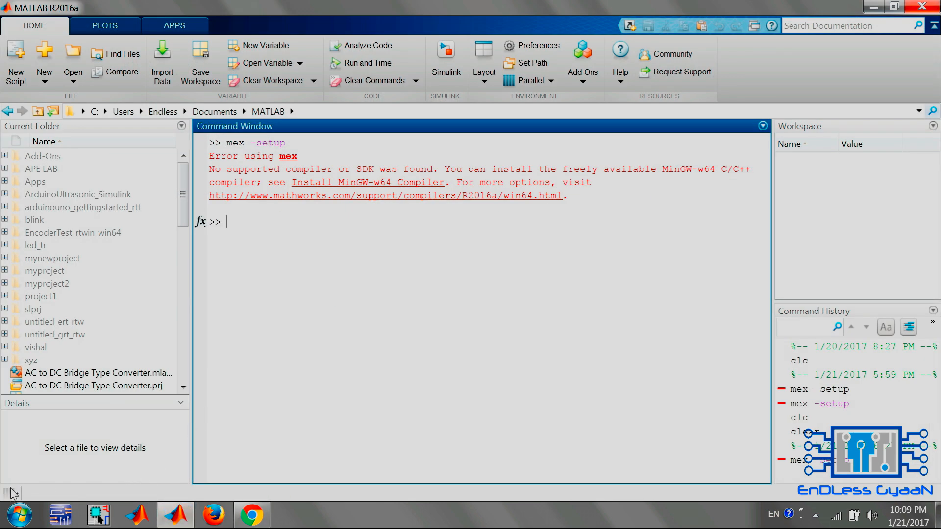
Locate the downloaded mingw.mlpkginstall in Windows Explorer and launch its installer.
{"action": "left_click", "coordinate": [15, 514]}
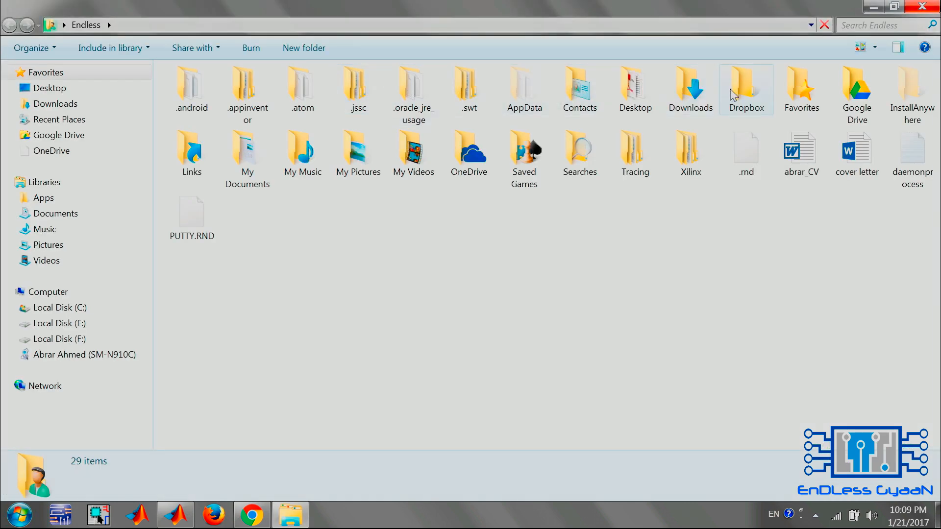
{"action": "double_click", "coordinate": [689, 88]}
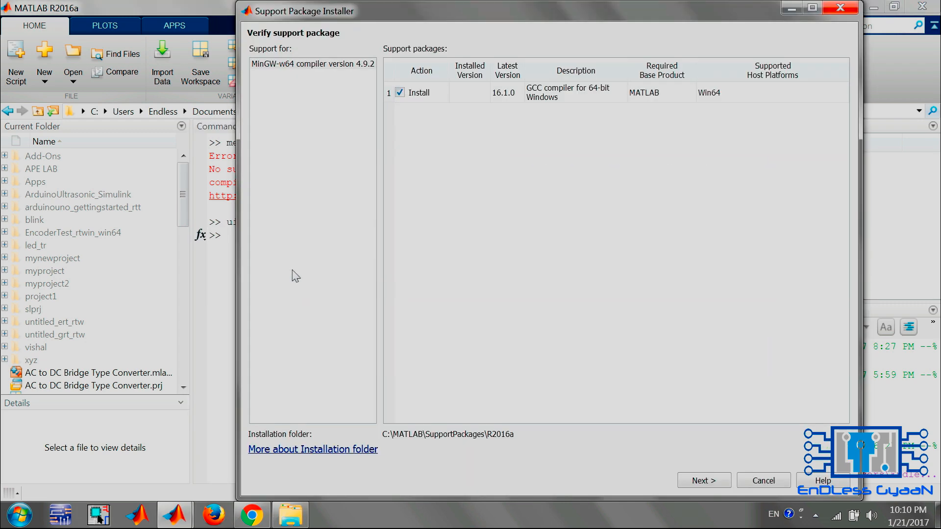
{"action": "mouse_move", "coordinate": [664, 103]}
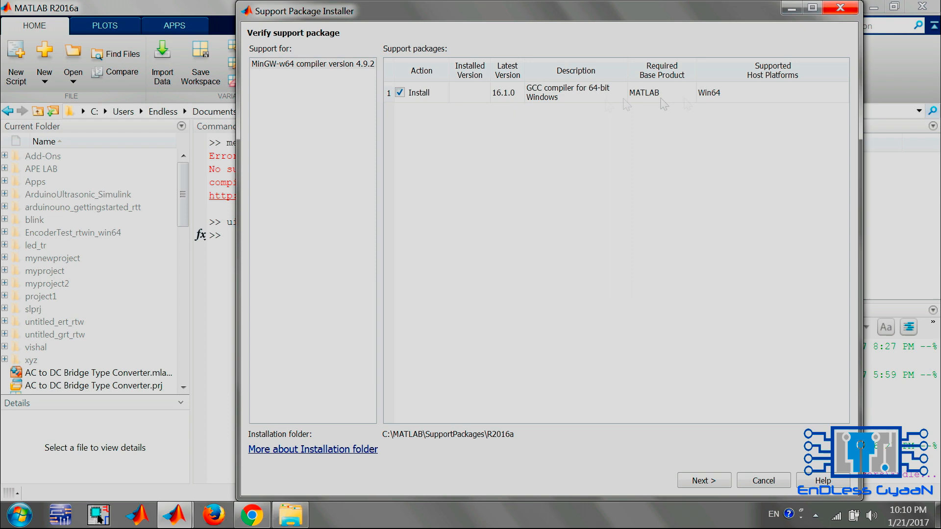
{"action": "mouse_move", "coordinate": [704, 481]}
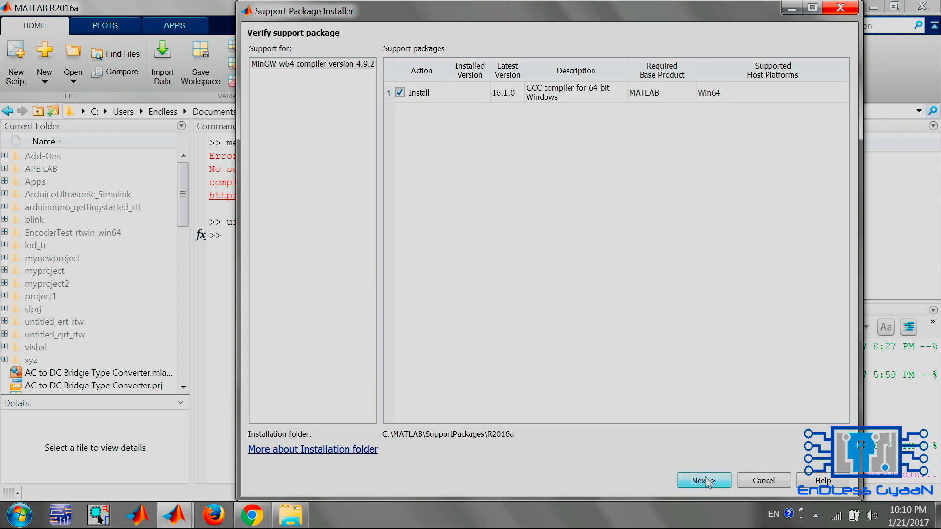
Accept the licence and install the MinGW-w64 compiler 4.9.2 support package.
{"action": "left_click", "coordinate": [704, 480]}
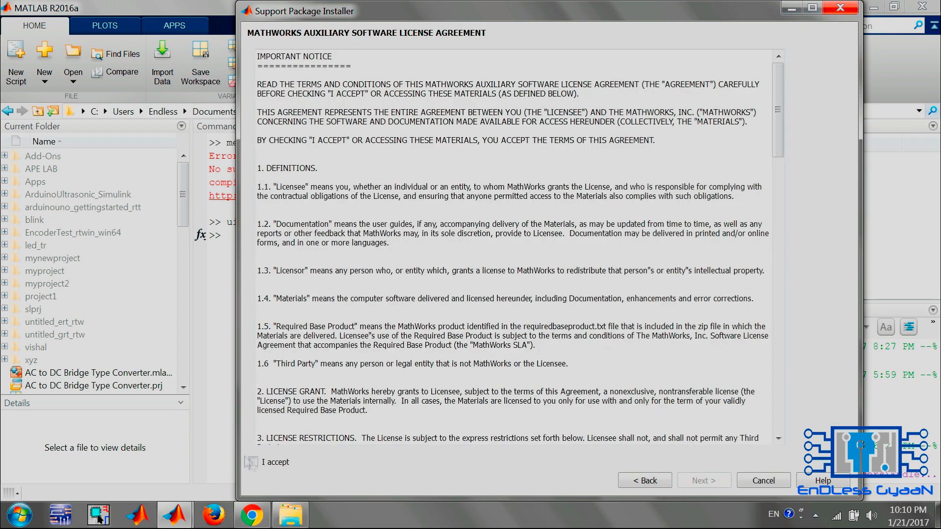
{"action": "left_click", "coordinate": [703, 481]}
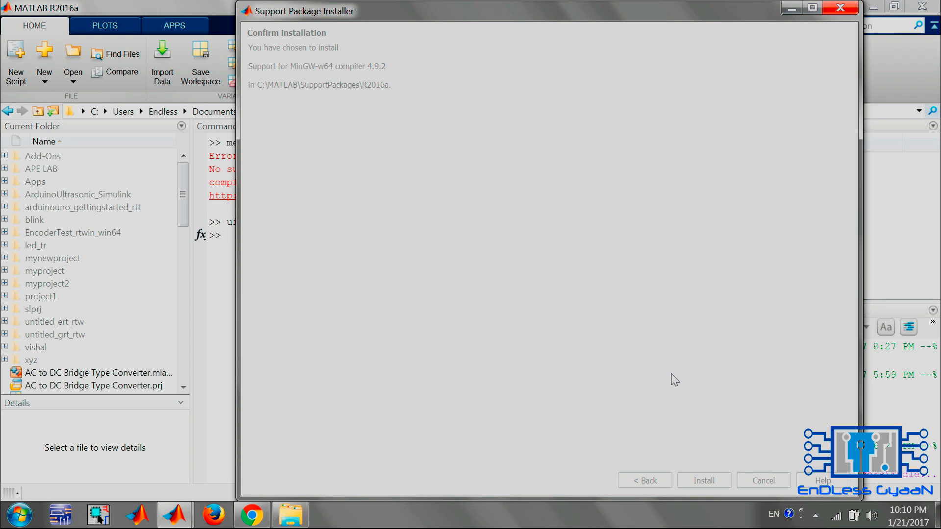
{"action": "left_click", "coordinate": [703, 481]}
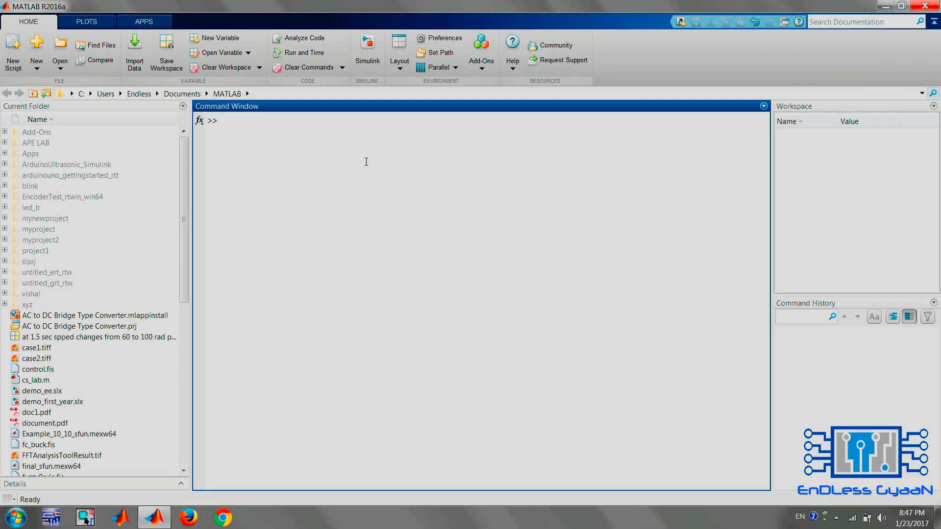
Run mex -setup again so MEX uses the MinGW64 Compiler (C) for C compilation.
{"action": "type", "text": "mex"}
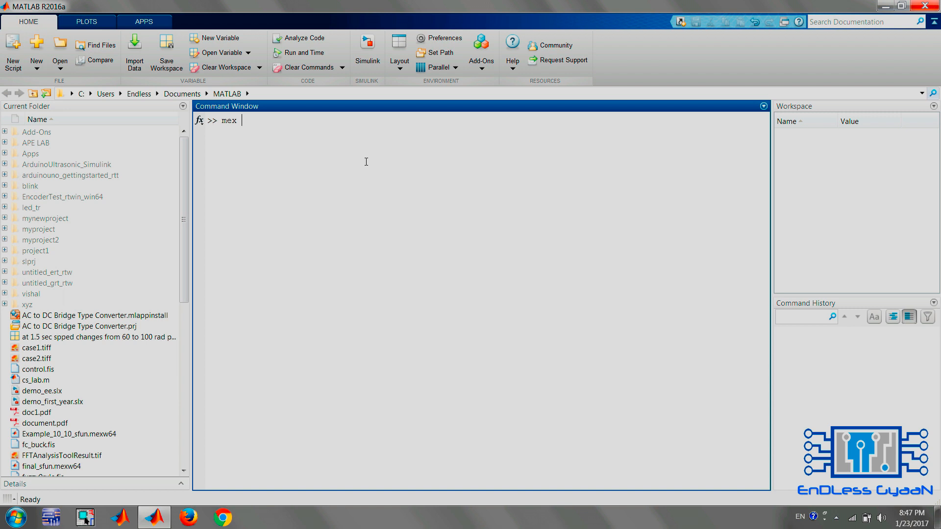
{"action": "type", "text": "-setup"}
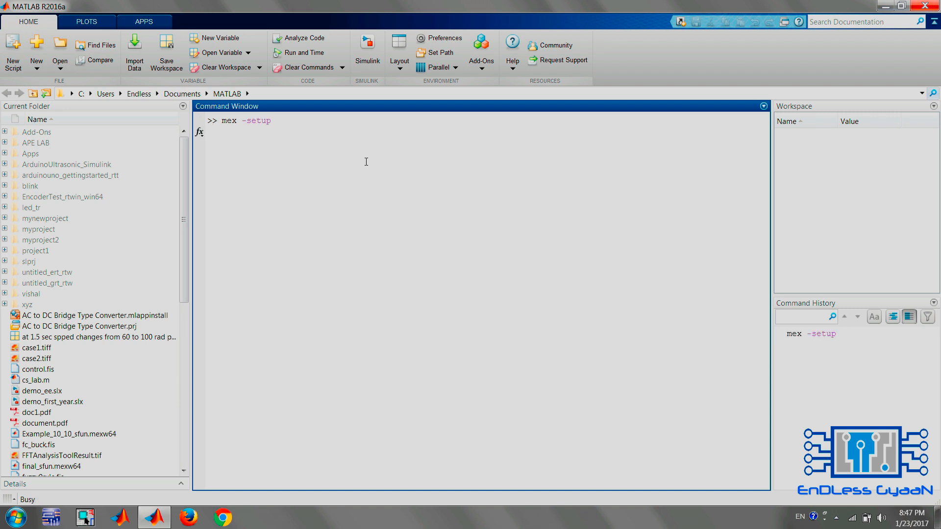
{"action": "key", "text": "Return"}
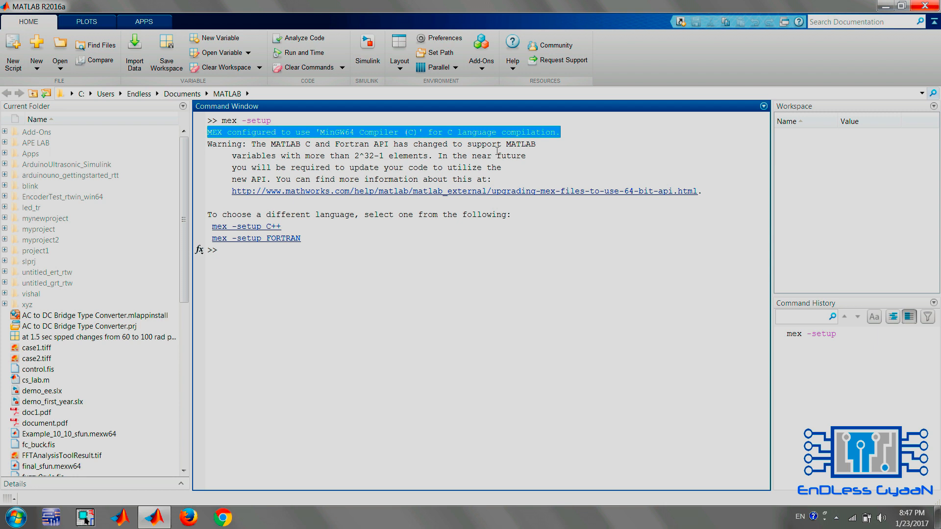
{"action": "left_click", "coordinate": [266, 249]}
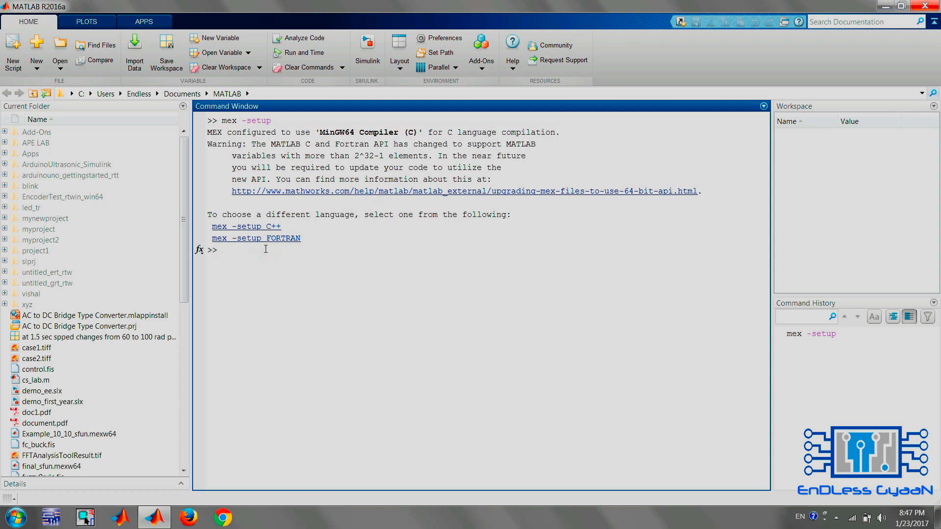
Run rtwintgt -install and answer y to reinstall the Simulink Desktop Real-Time kernel.
{"action": "type", "text": "rt"}
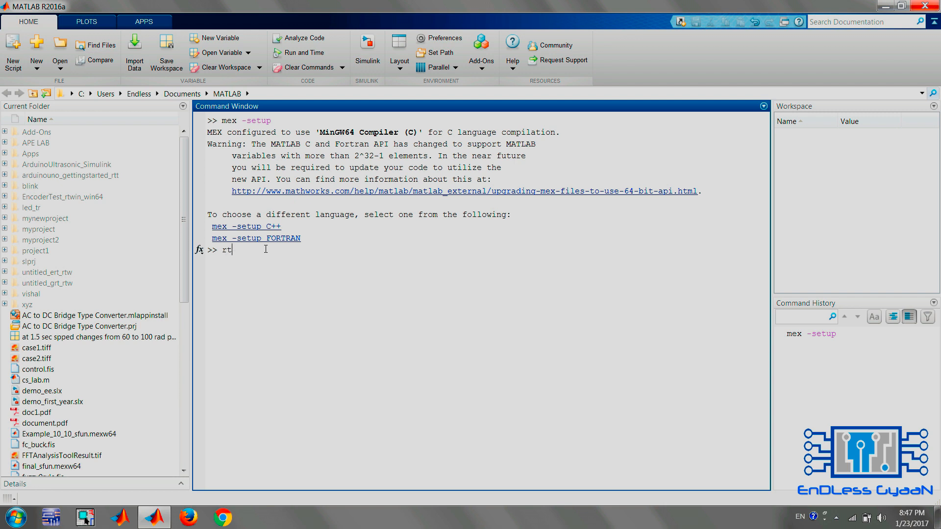
{"action": "type", "text": "wint"}
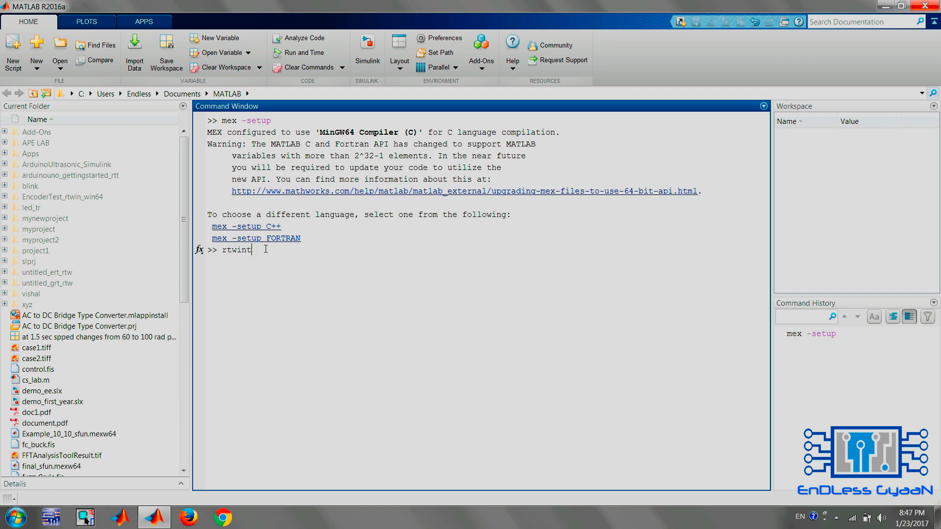
{"action": "type", "text": "gt"}
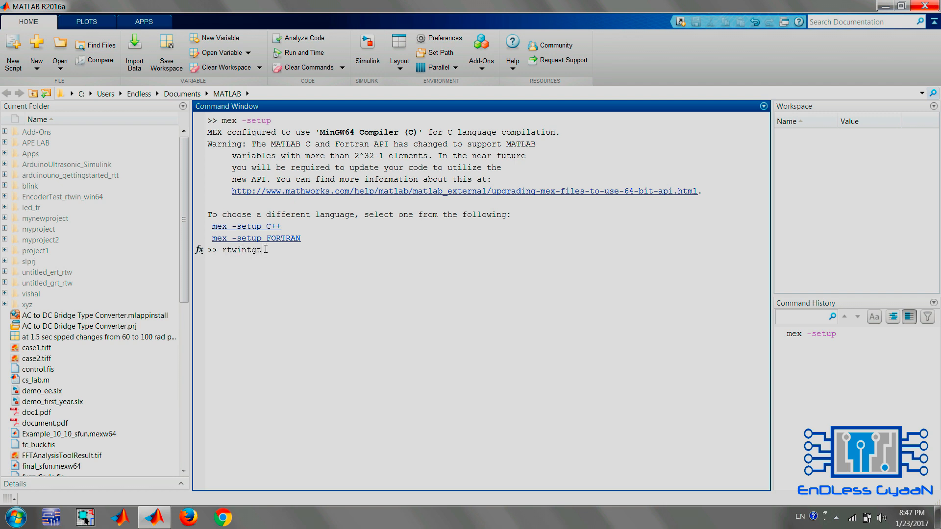
{"action": "type", "text": "-inst"}
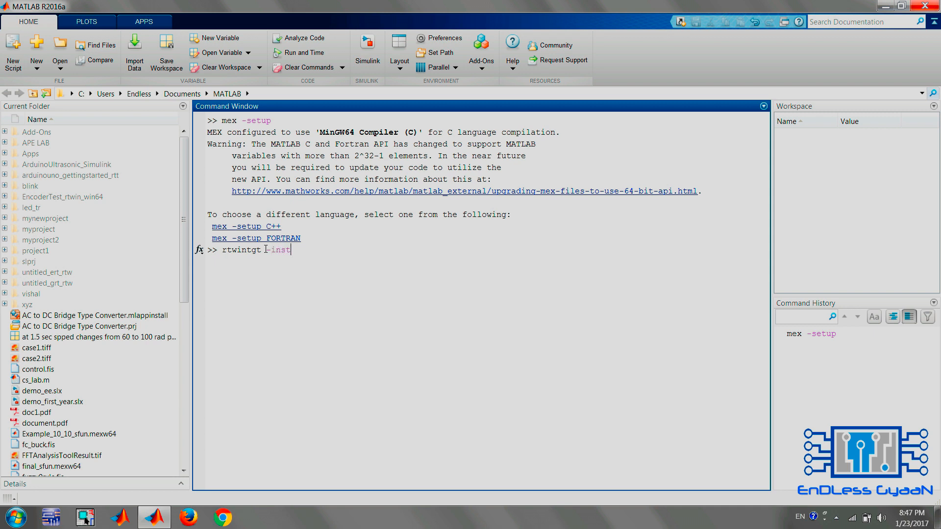
{"action": "key", "text": "Return"}
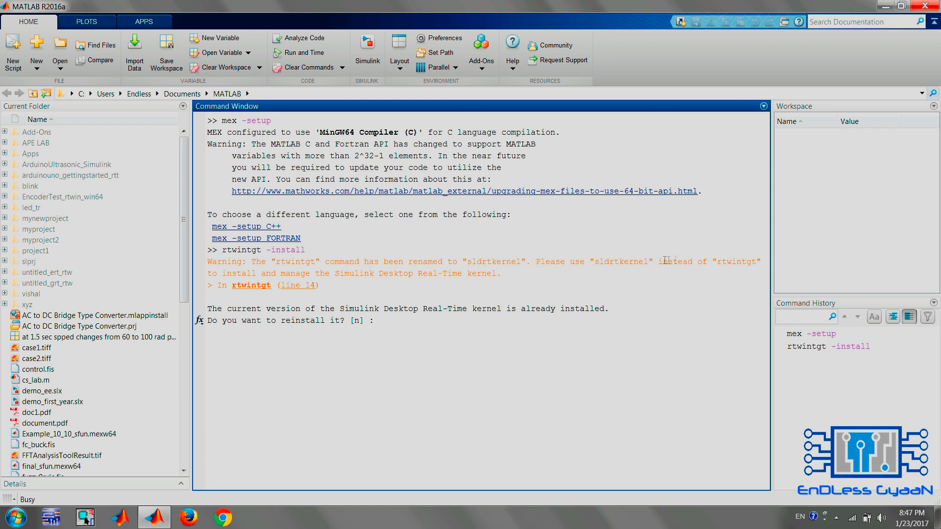
{"action": "mouse_move", "coordinate": [408, 327]}
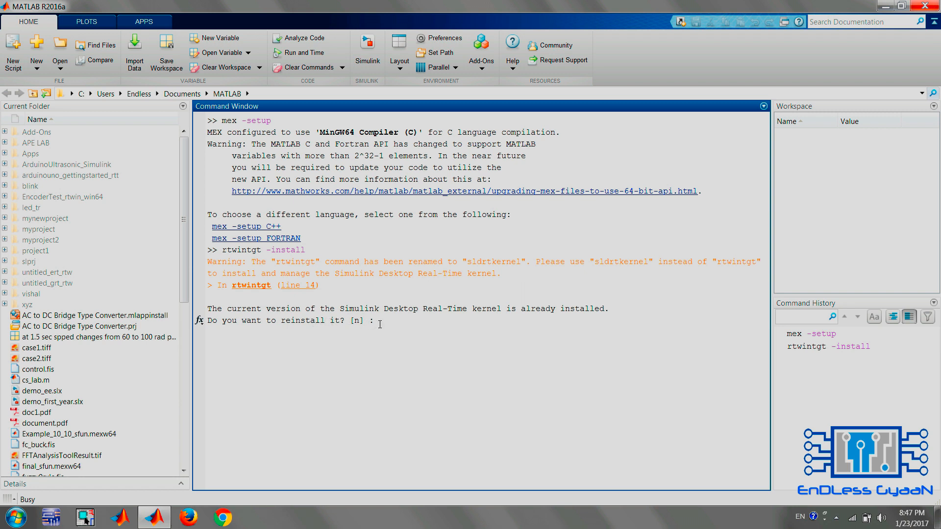
{"action": "mouse_move", "coordinate": [406, 328]}
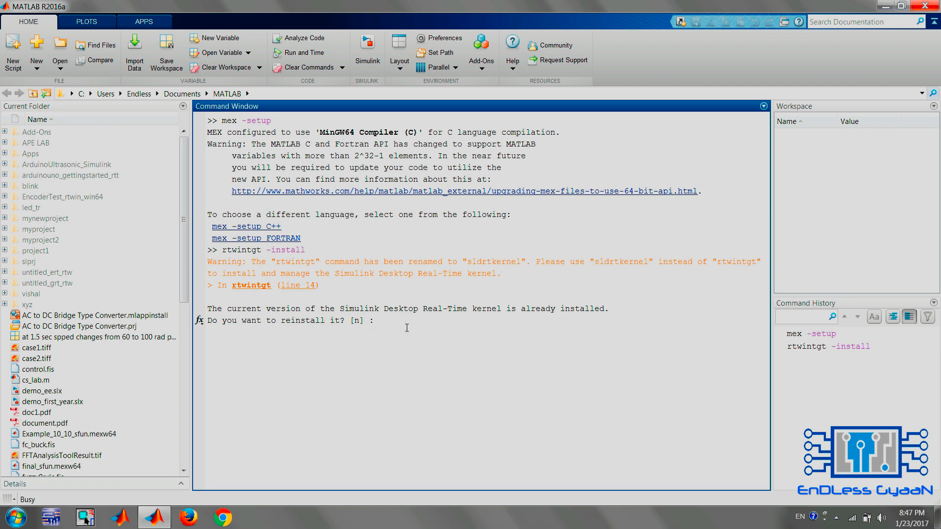
{"action": "type", "text": "y"}
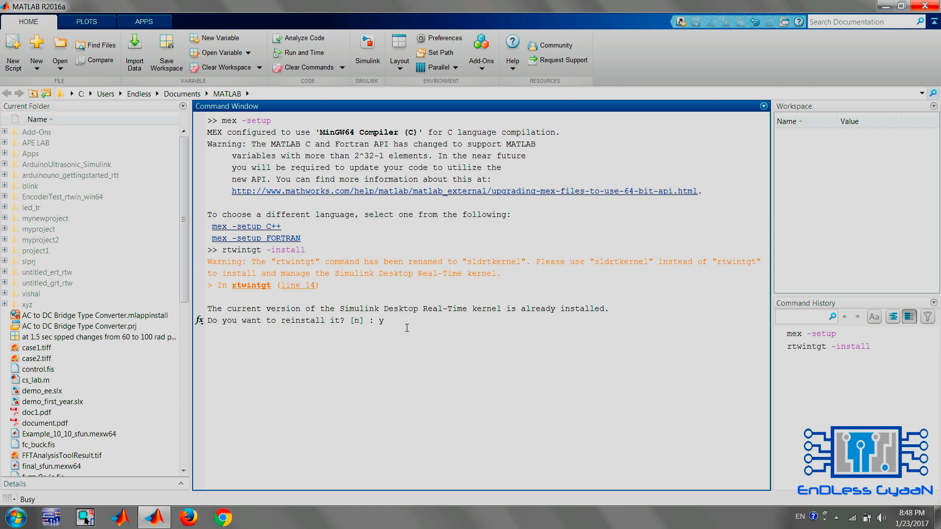